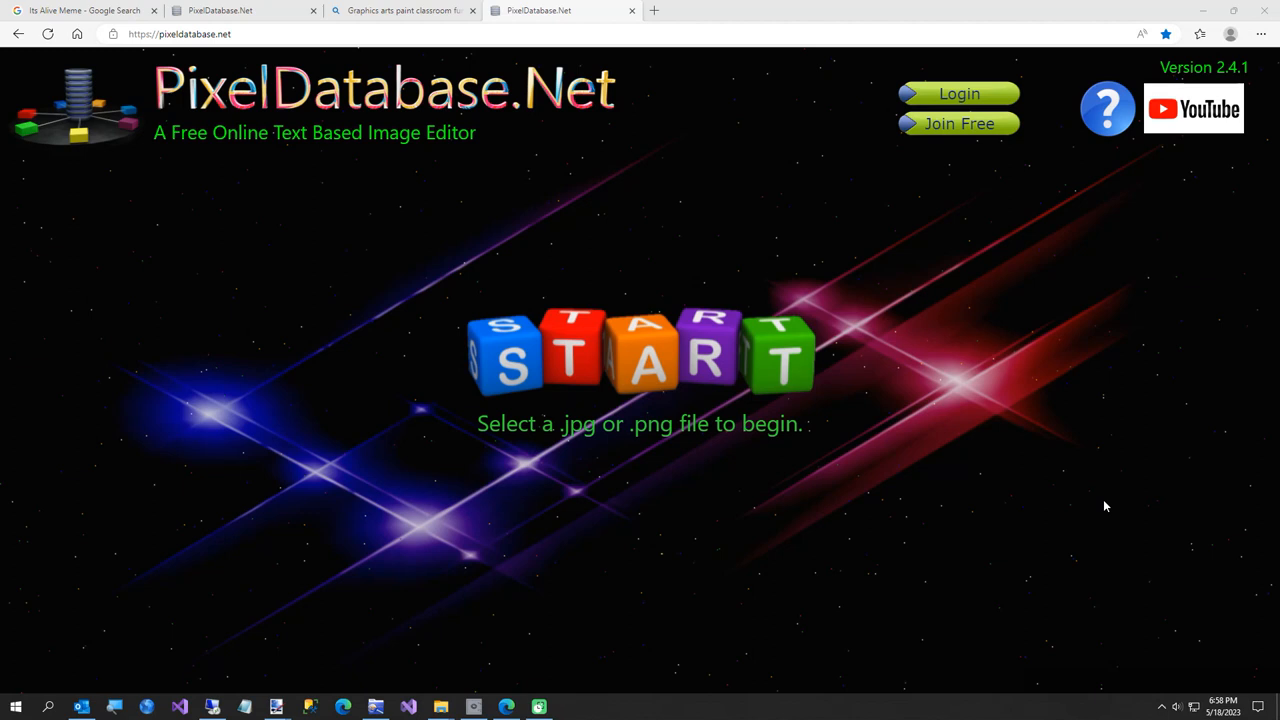
pyautogui.moveTo(672, 377)
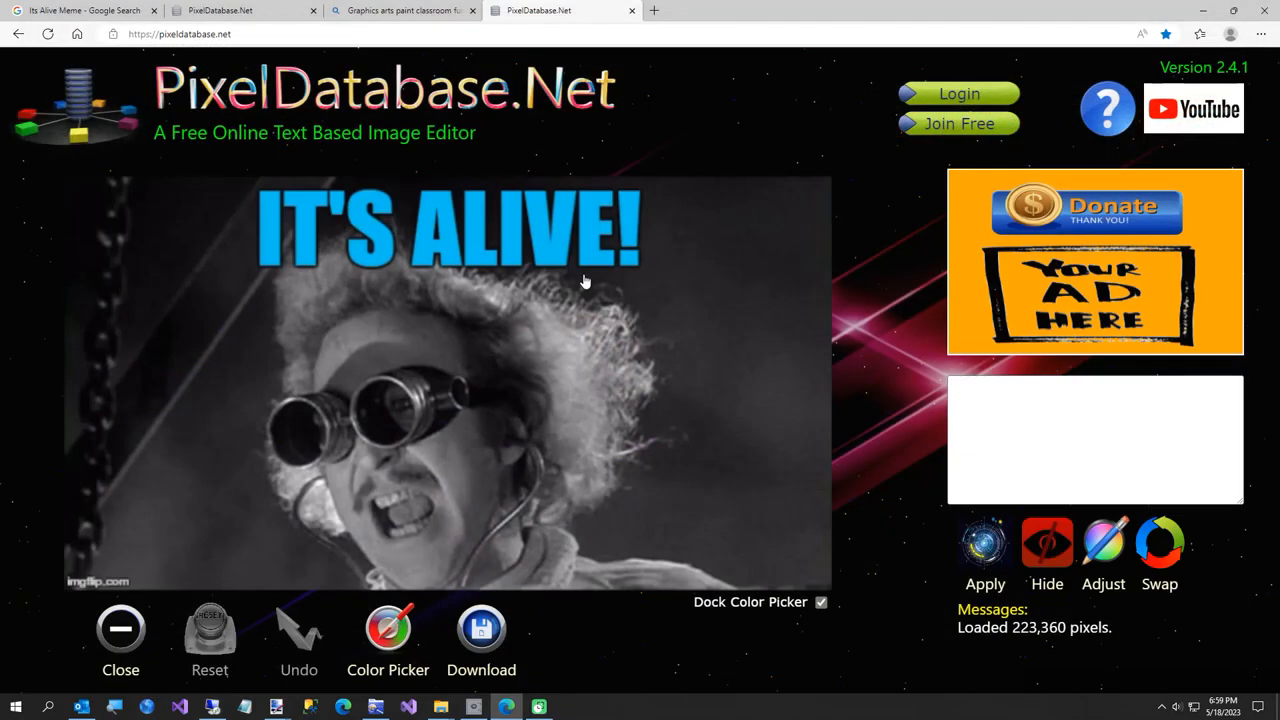
pyautogui.moveTo(435, 282)
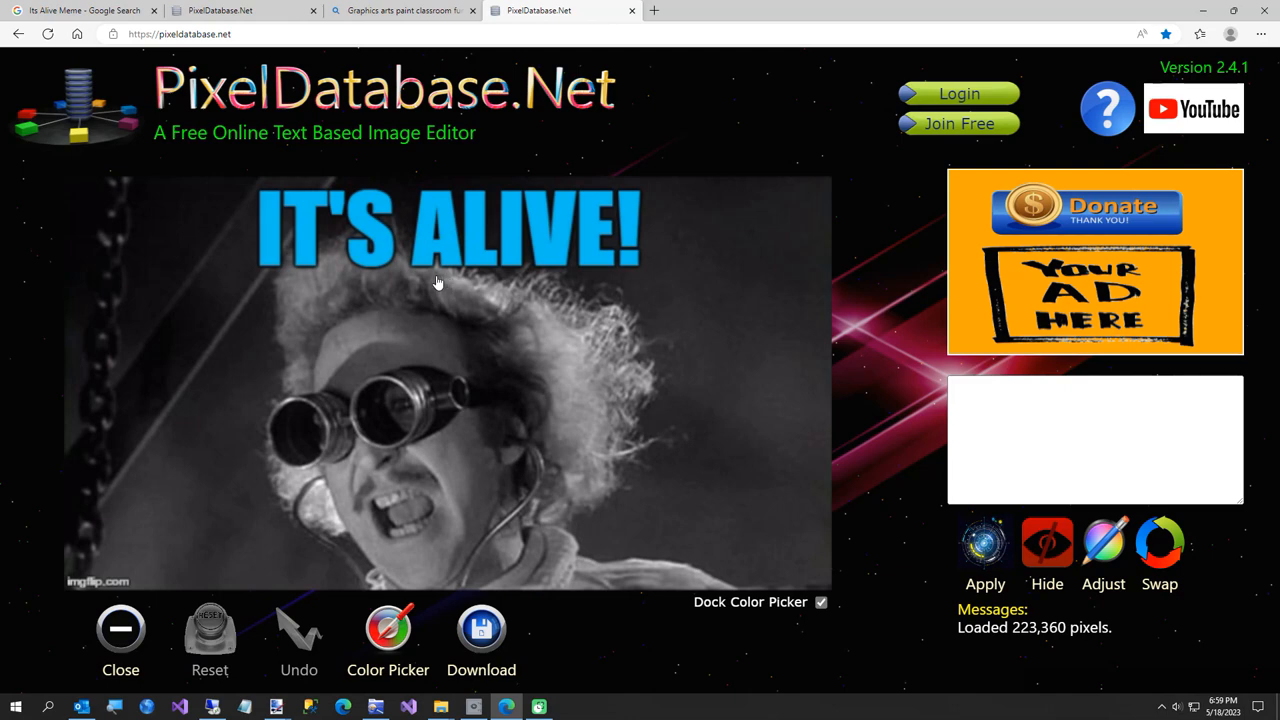
pyautogui.moveTo(379, 557)
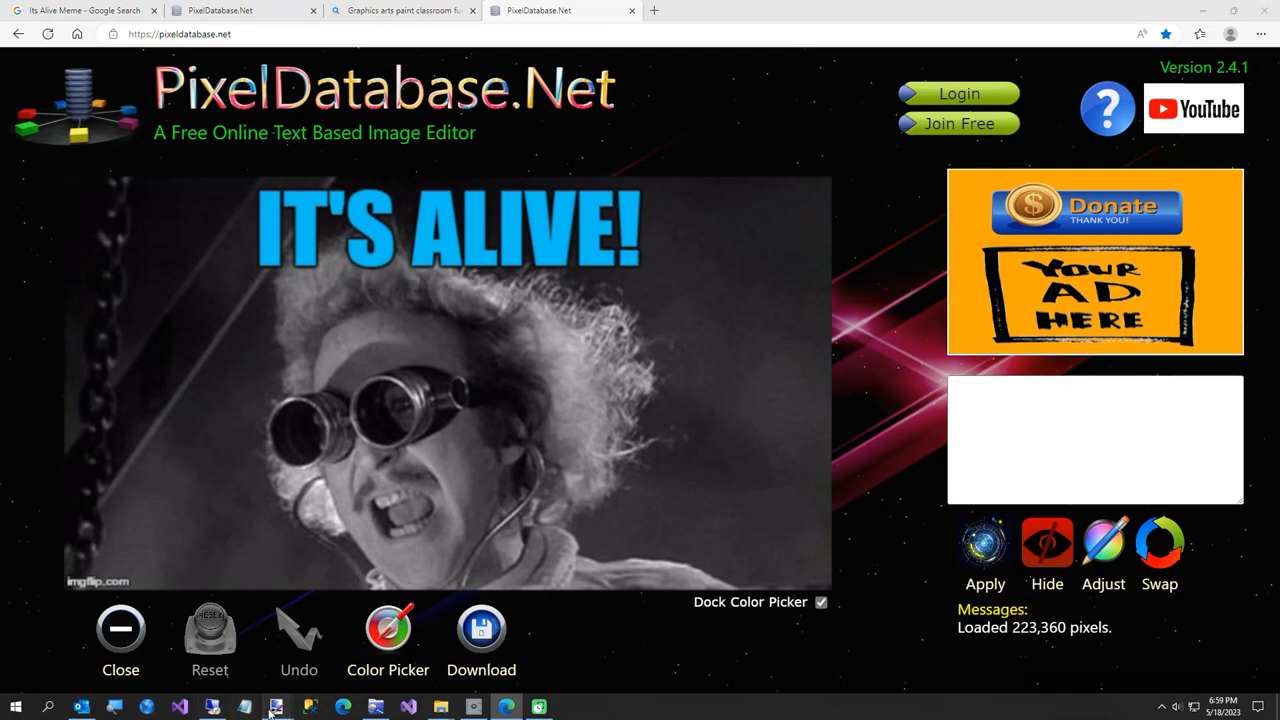
pyautogui.click(275, 707)
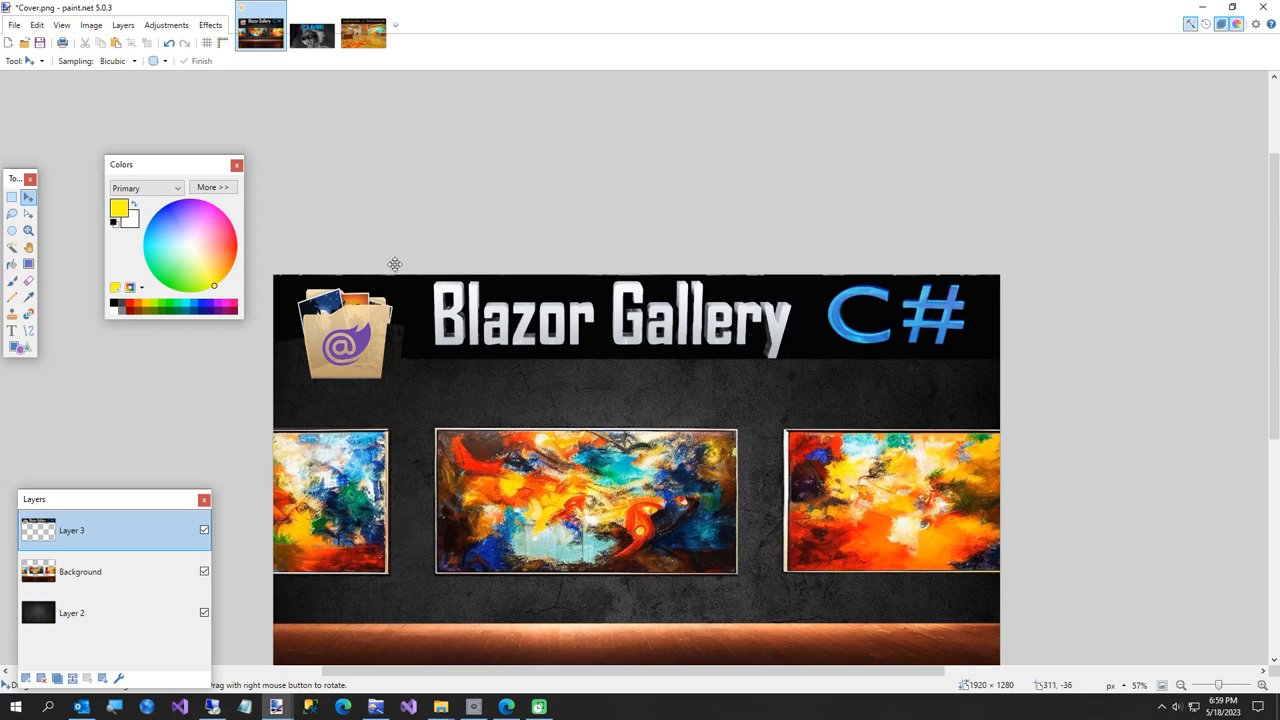
pyautogui.click(311, 30)
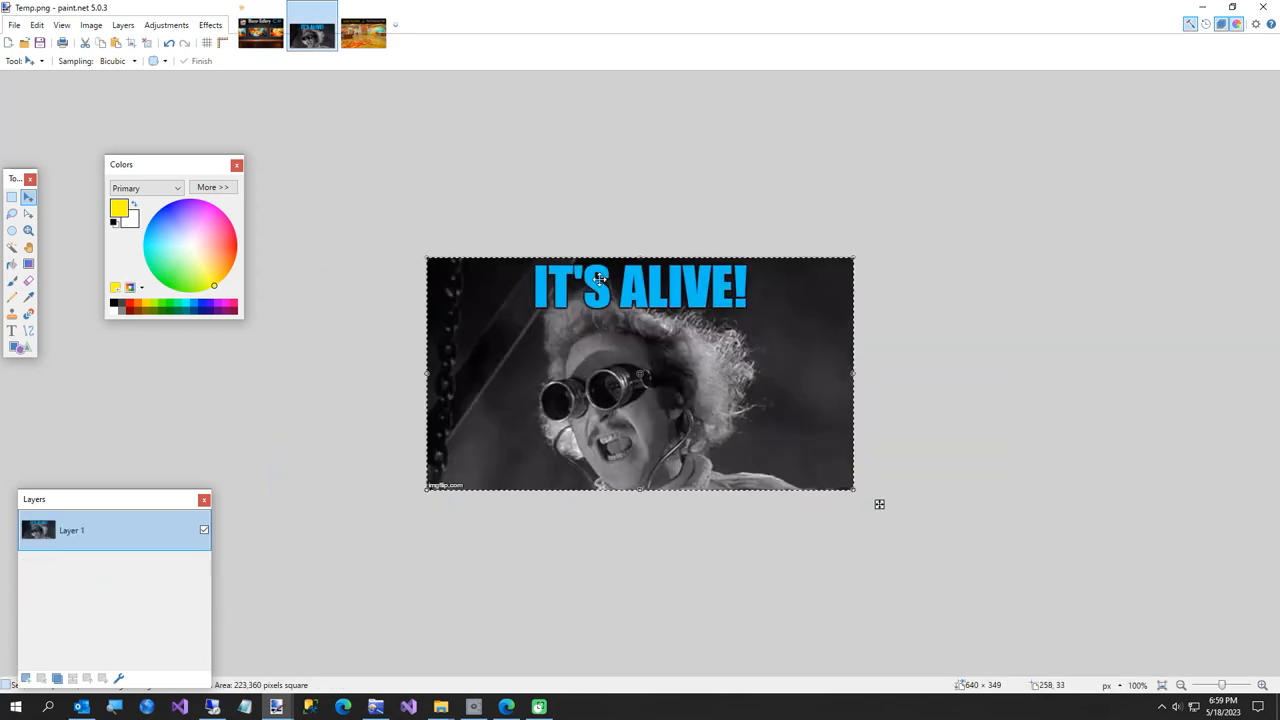
pyautogui.moveTo(665, 307)
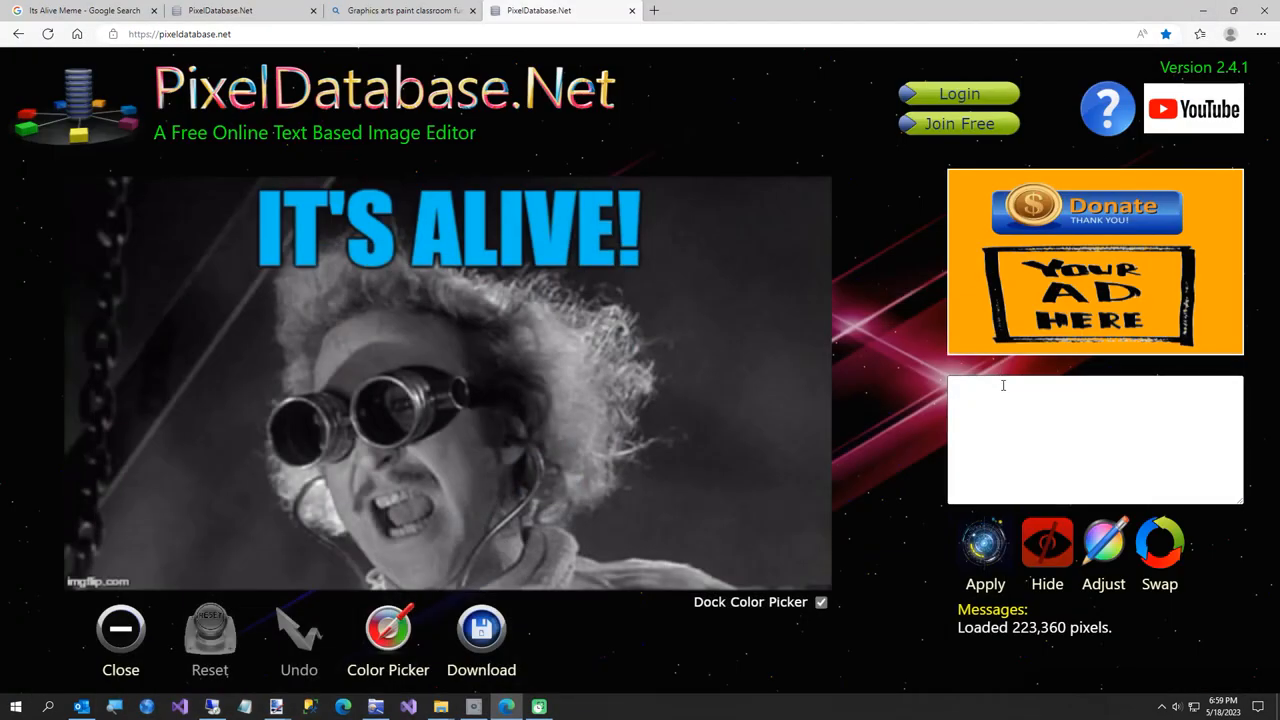
# Hide pixels with Blue < 225, undo, and select the threshold to change it to 205.
pyautogui.click(1094, 438)
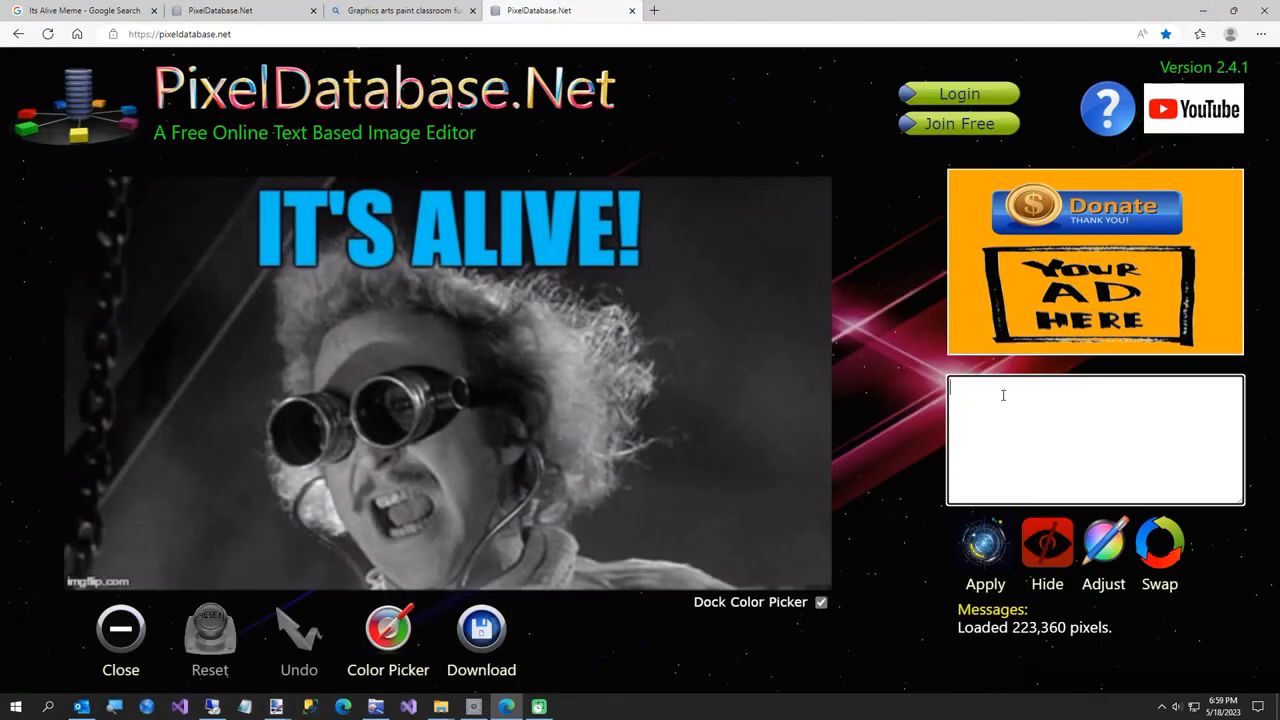
pyautogui.click(388, 628)
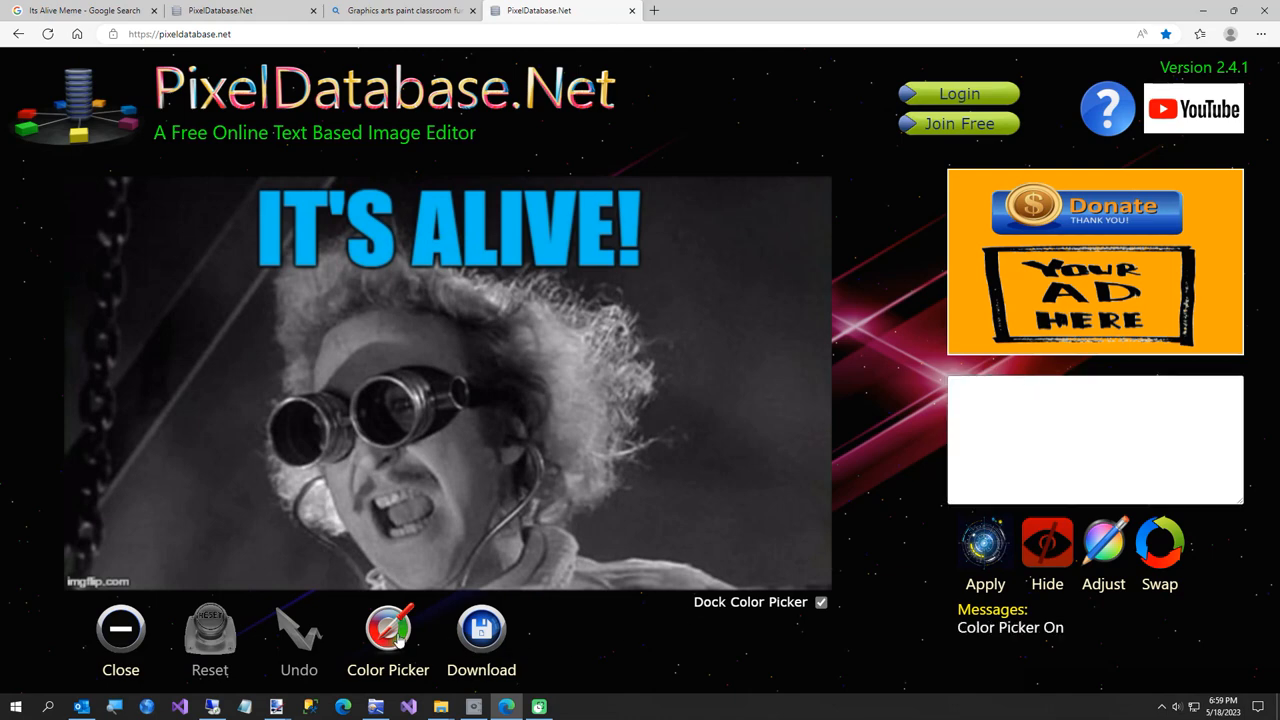
pyautogui.moveTo(425, 237)
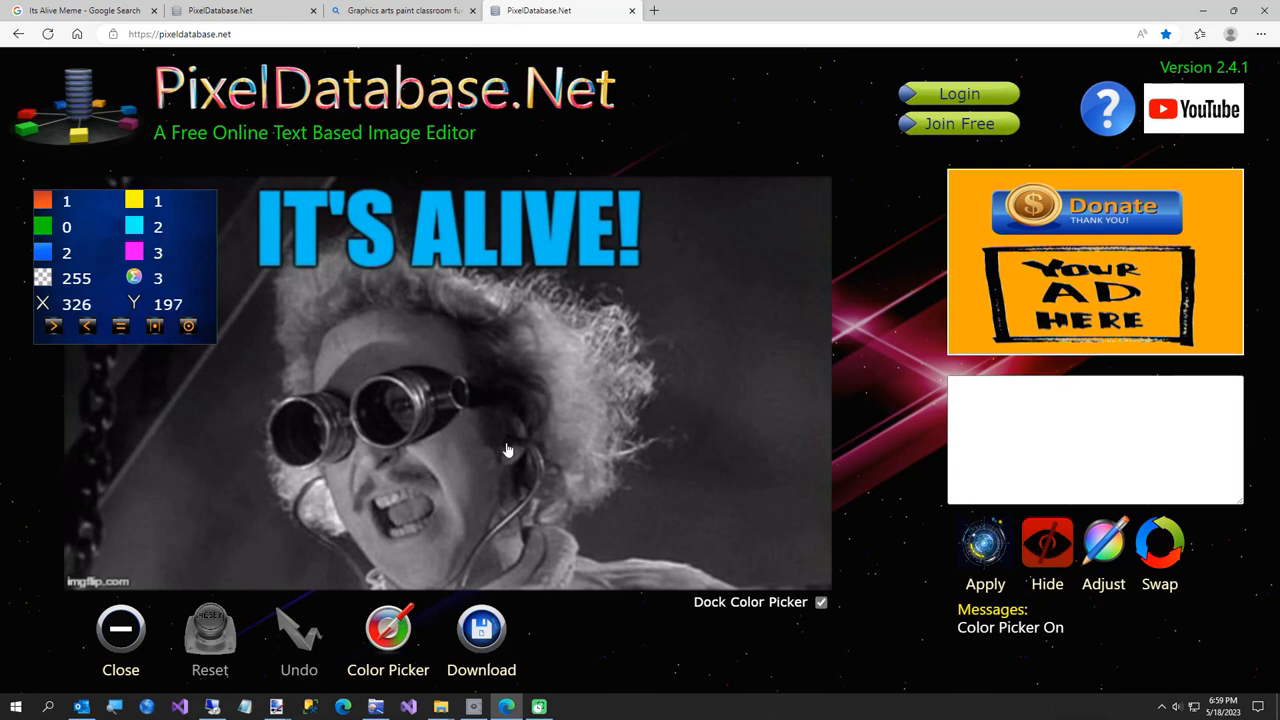
pyautogui.moveTo(400, 440)
pyautogui.write('Hide')
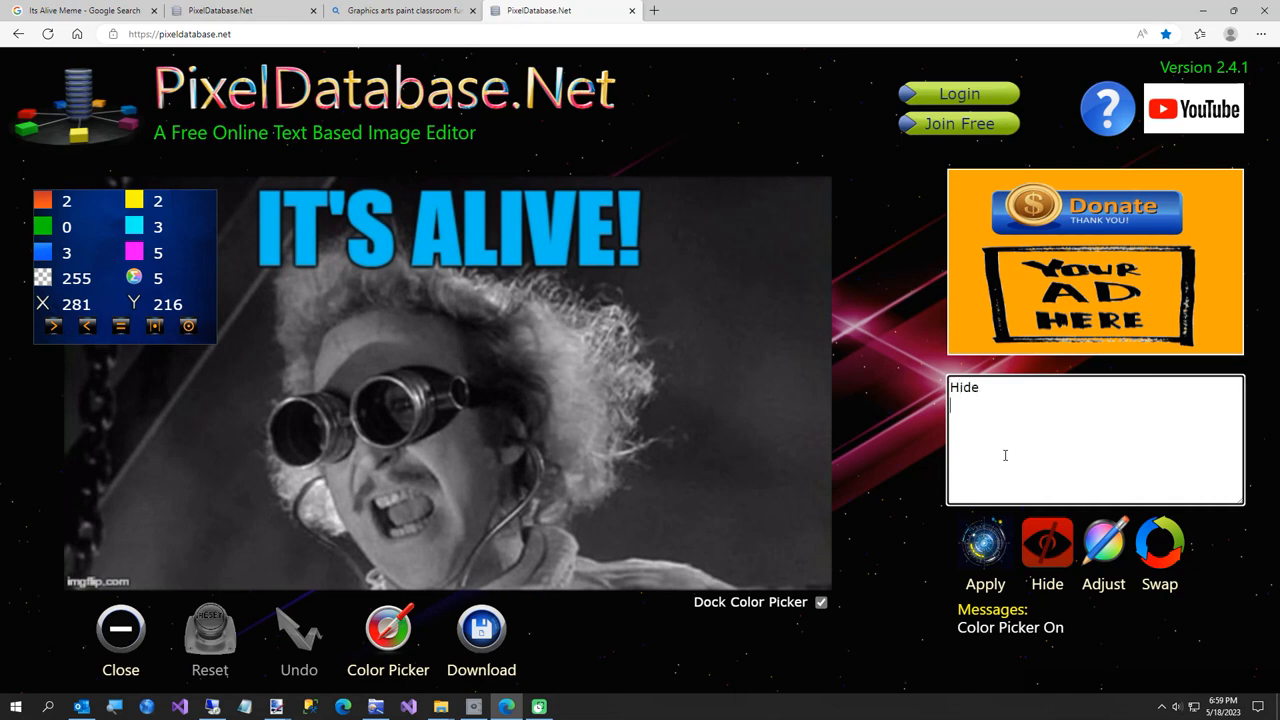
pyautogui.write('Blue')
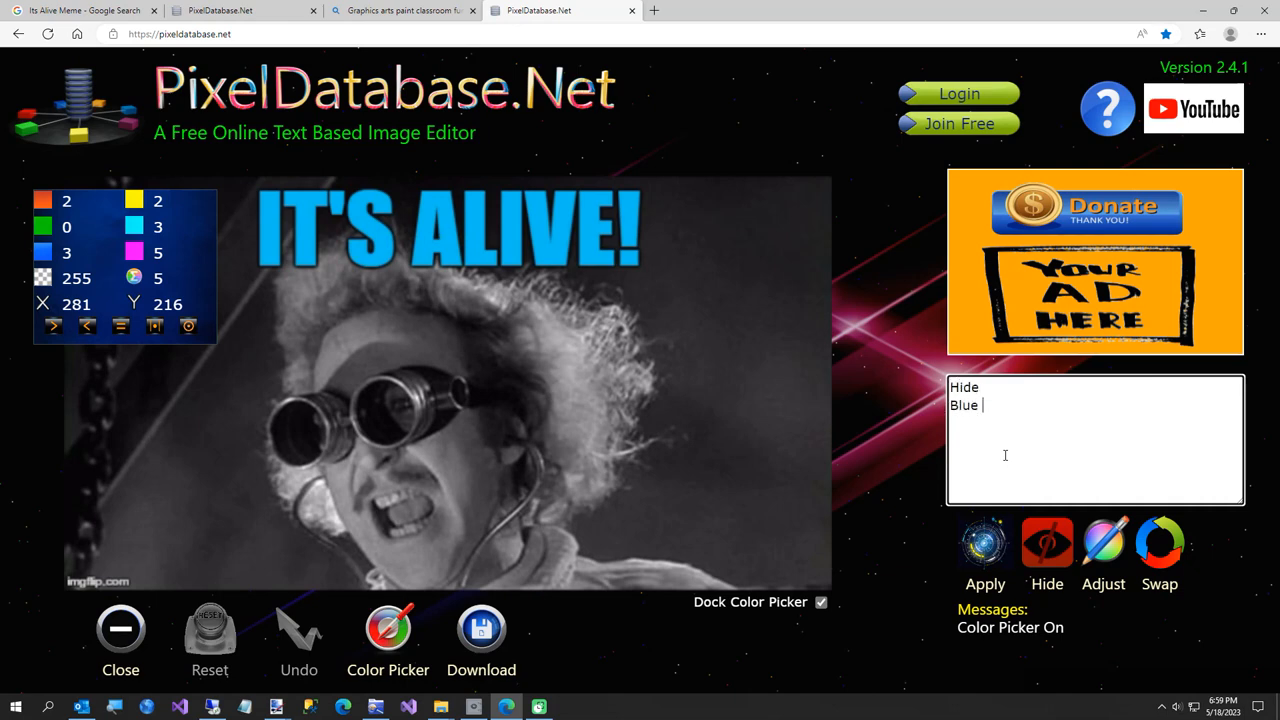
pyautogui.write('< 22')
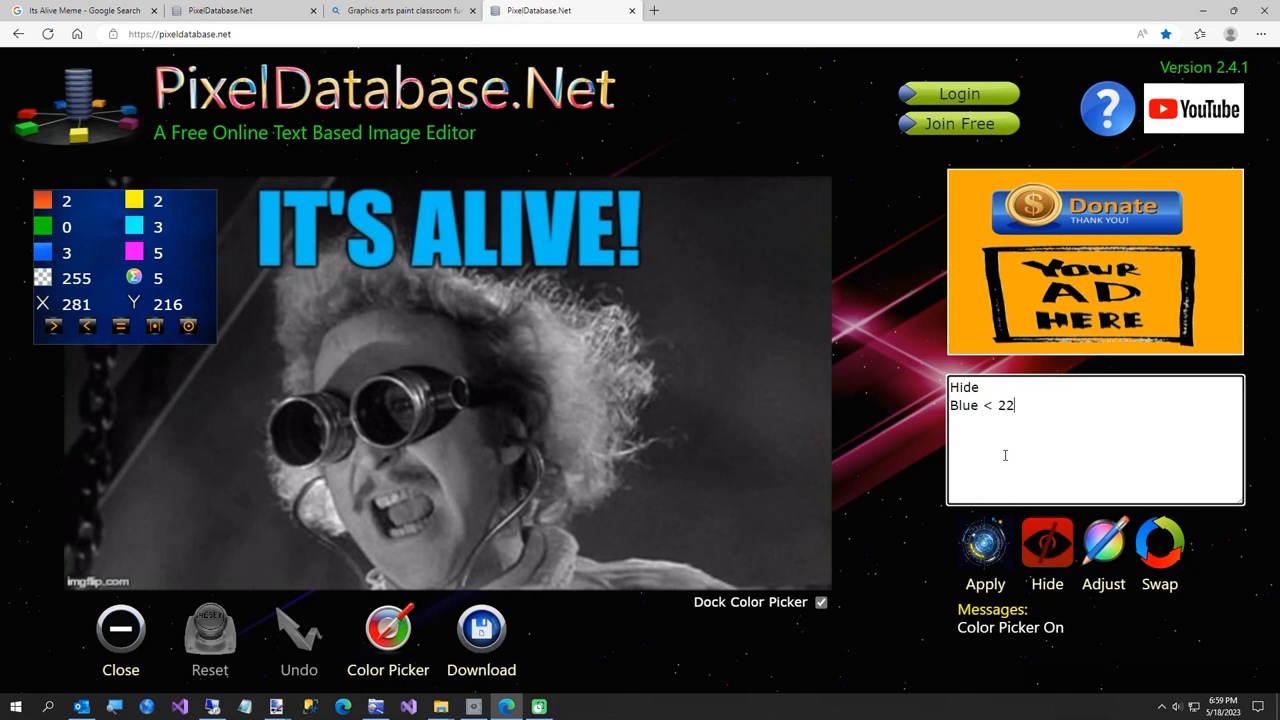
pyautogui.click(985, 543)
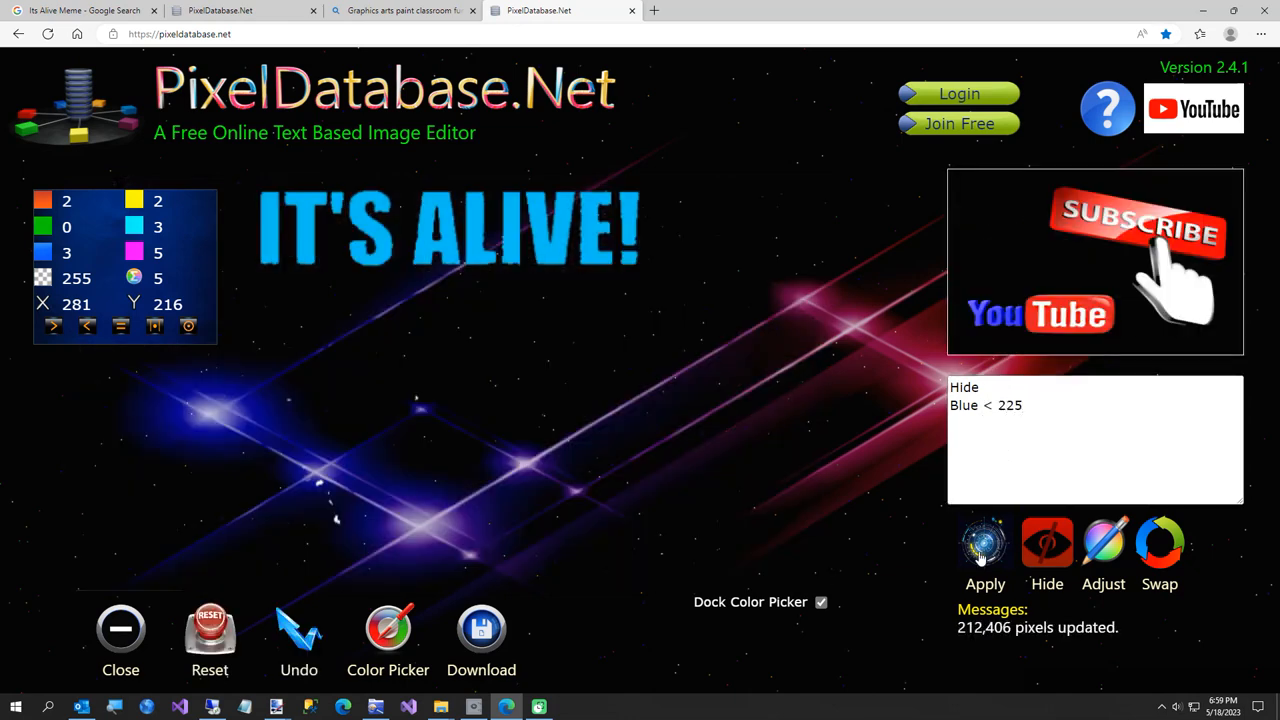
pyautogui.moveTo(497, 658)
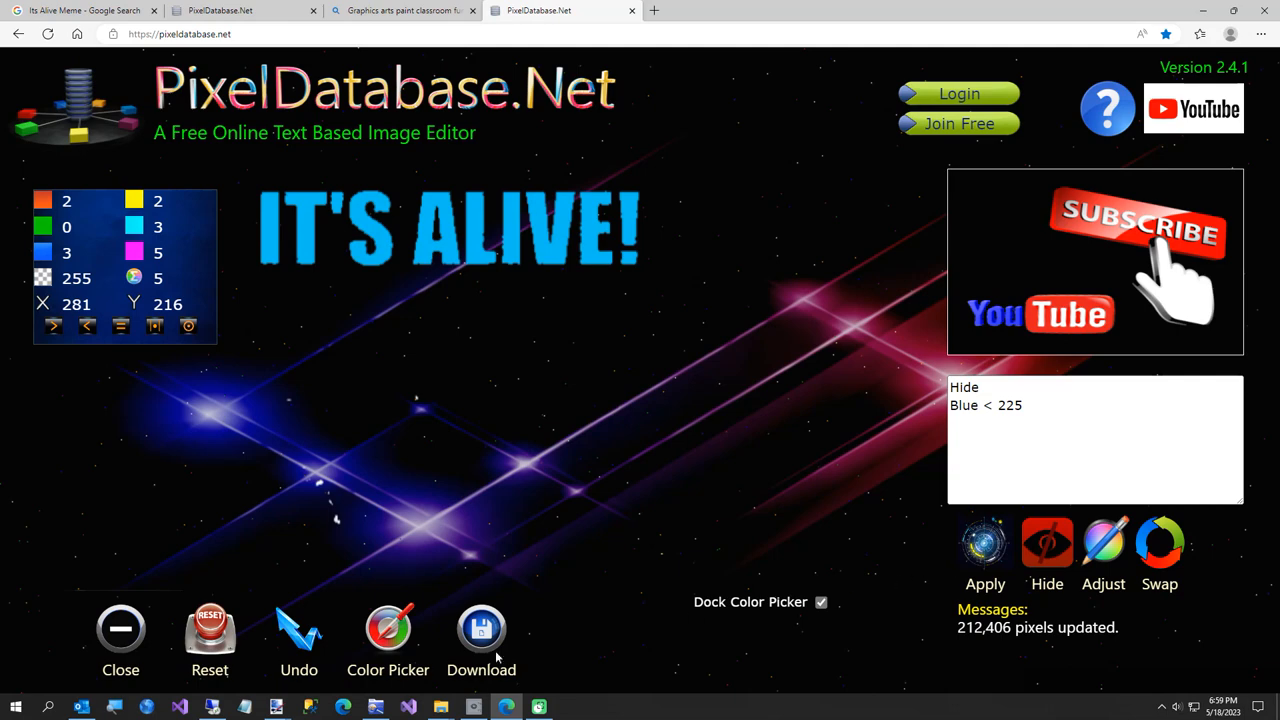
pyautogui.click(299, 630)
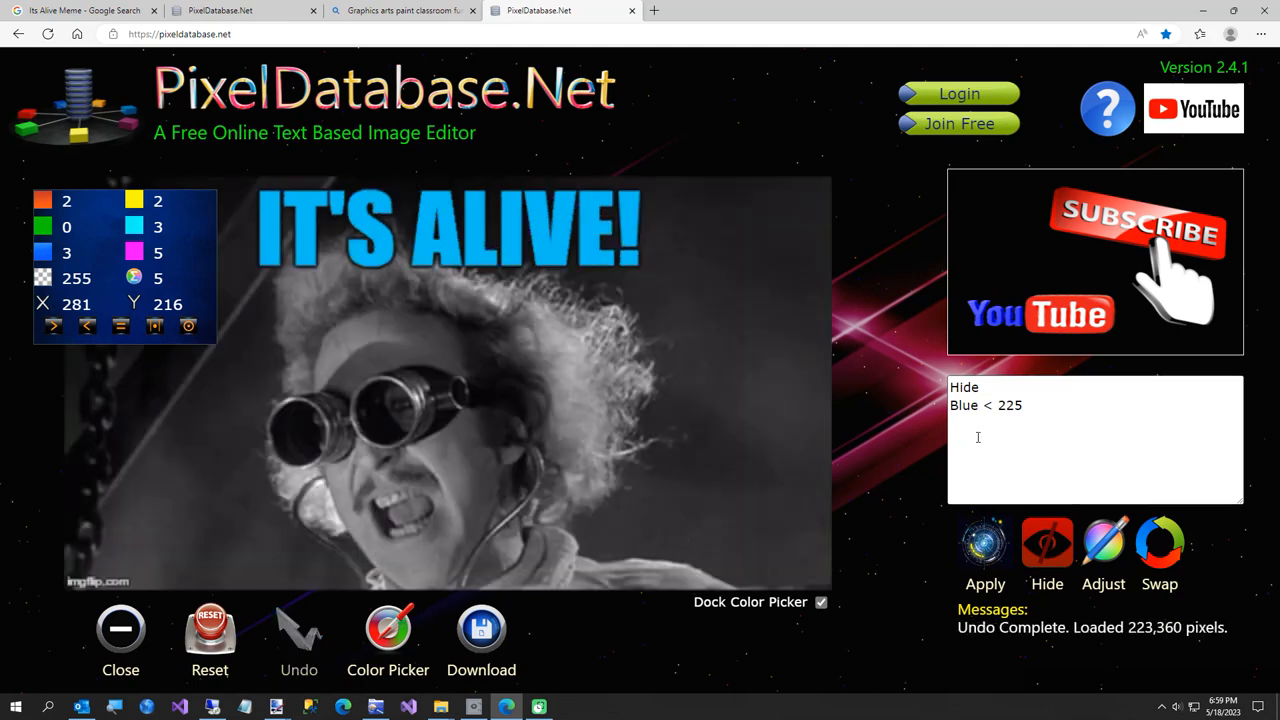
pyautogui.doubleClick(1008, 405)
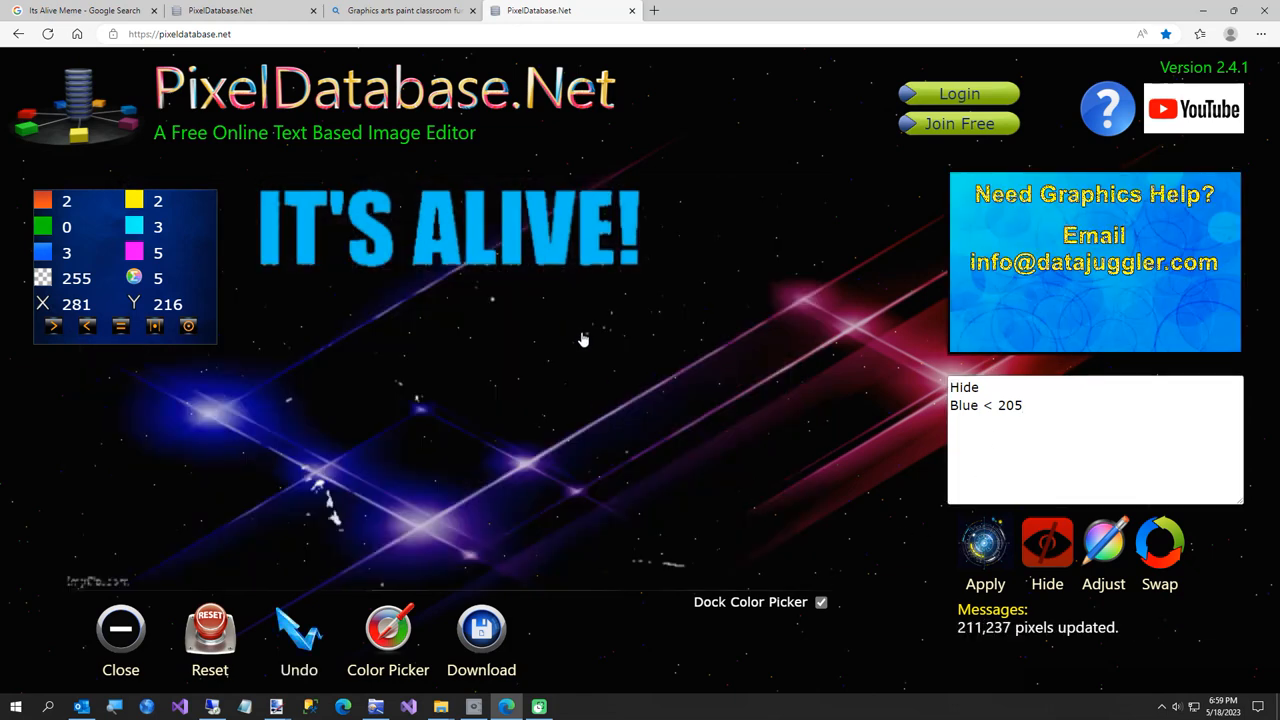
pyautogui.moveTo(474, 295)
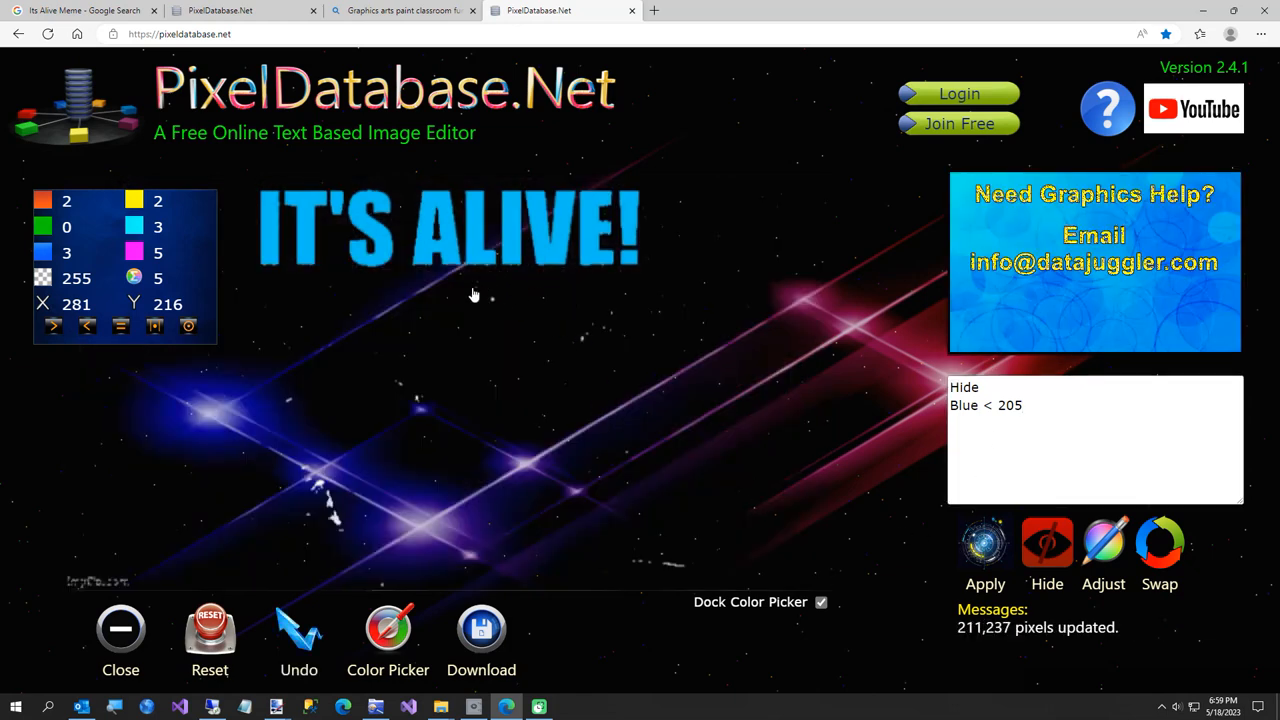
pyautogui.moveTo(455, 275)
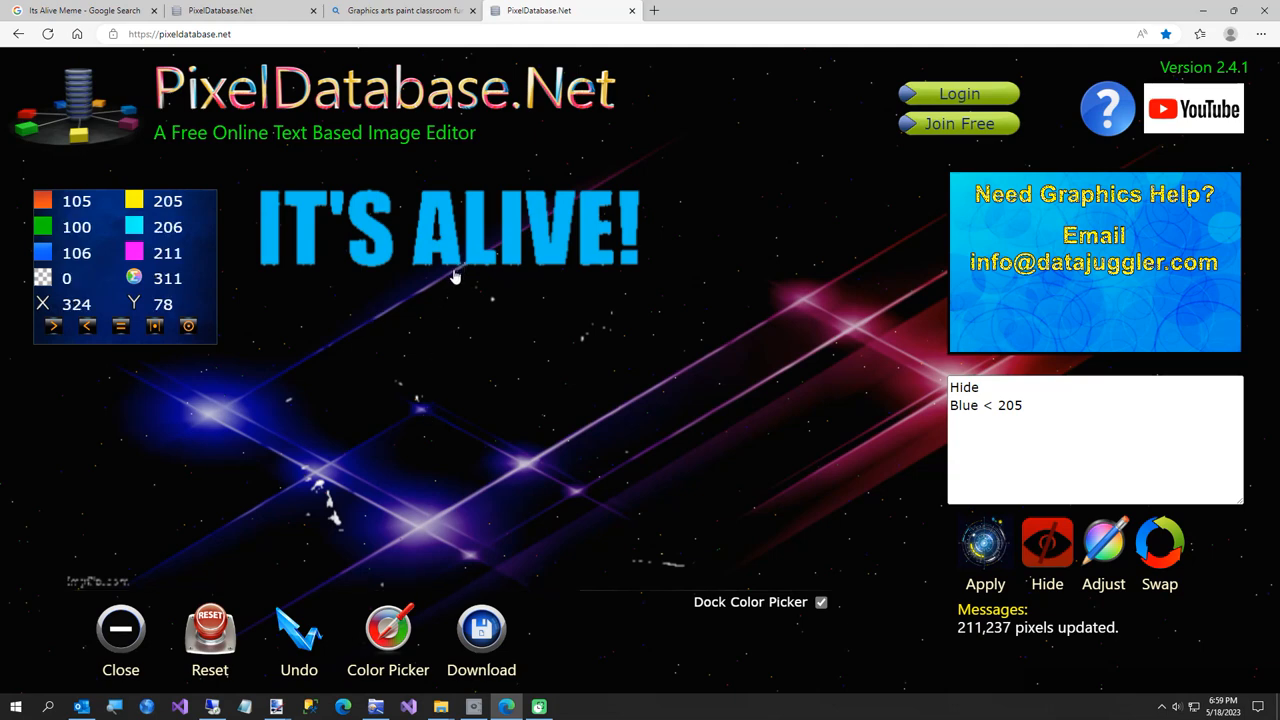
# Replace the condition with 'Hide Y > 78', removing 311 stray pixels below the lettering.
pyautogui.doubleClick(985, 405)
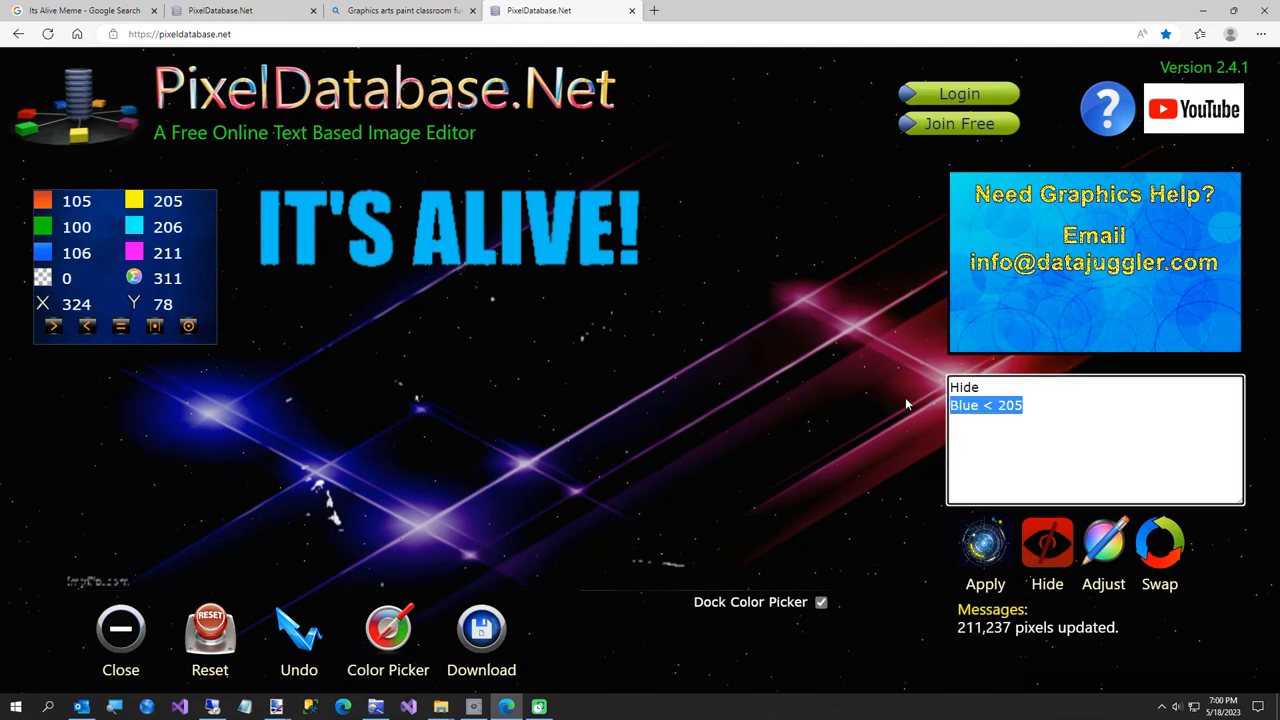
pyautogui.write('Y > 7')
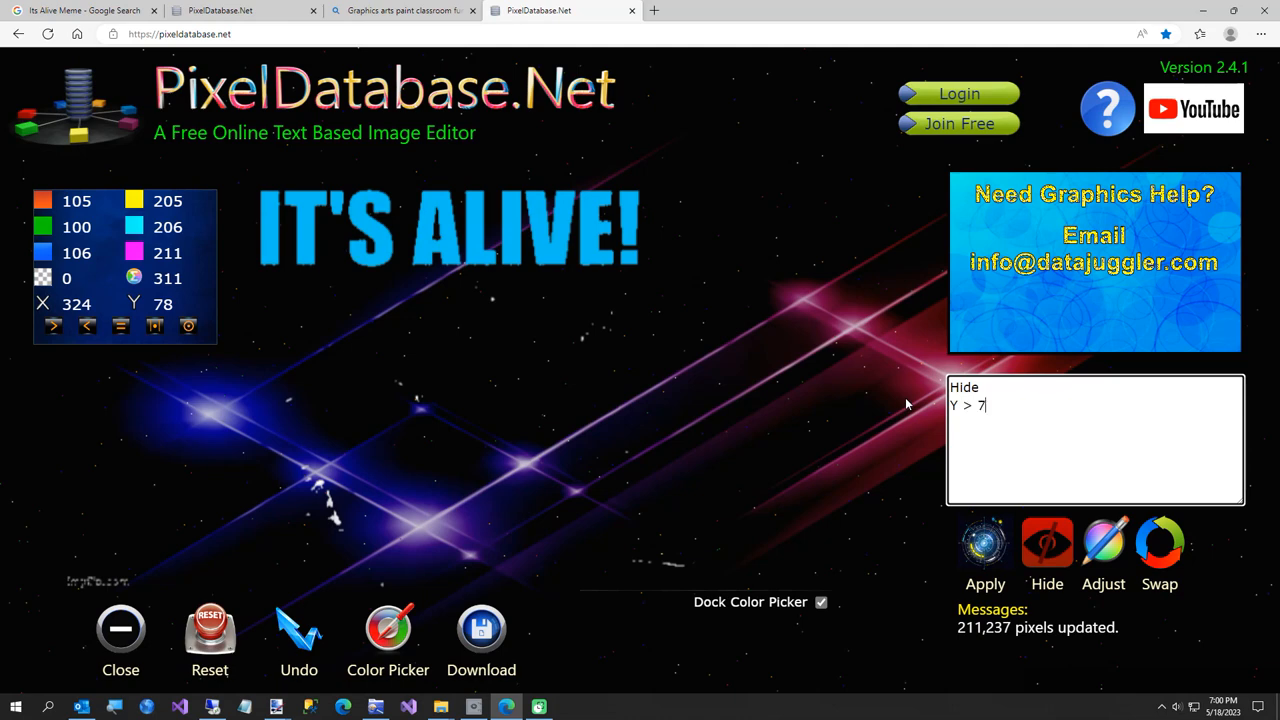
pyautogui.click(985, 545)
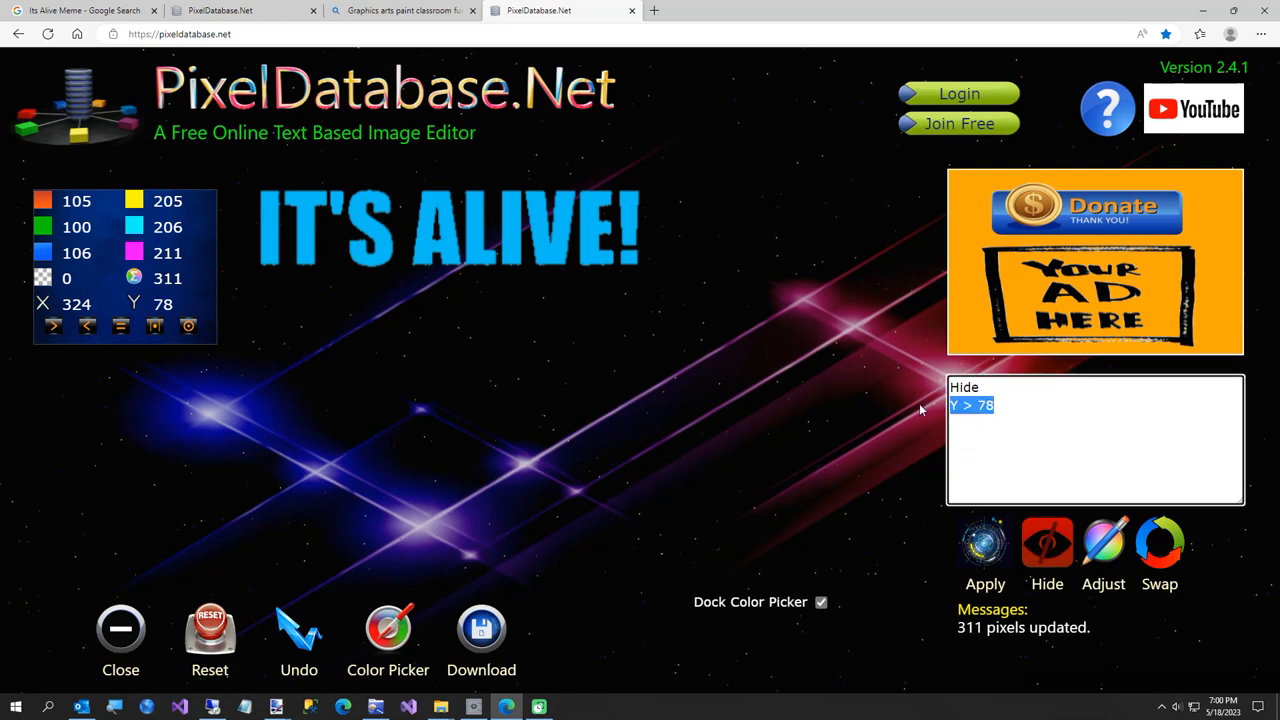
pyautogui.moveTo(407, 273)
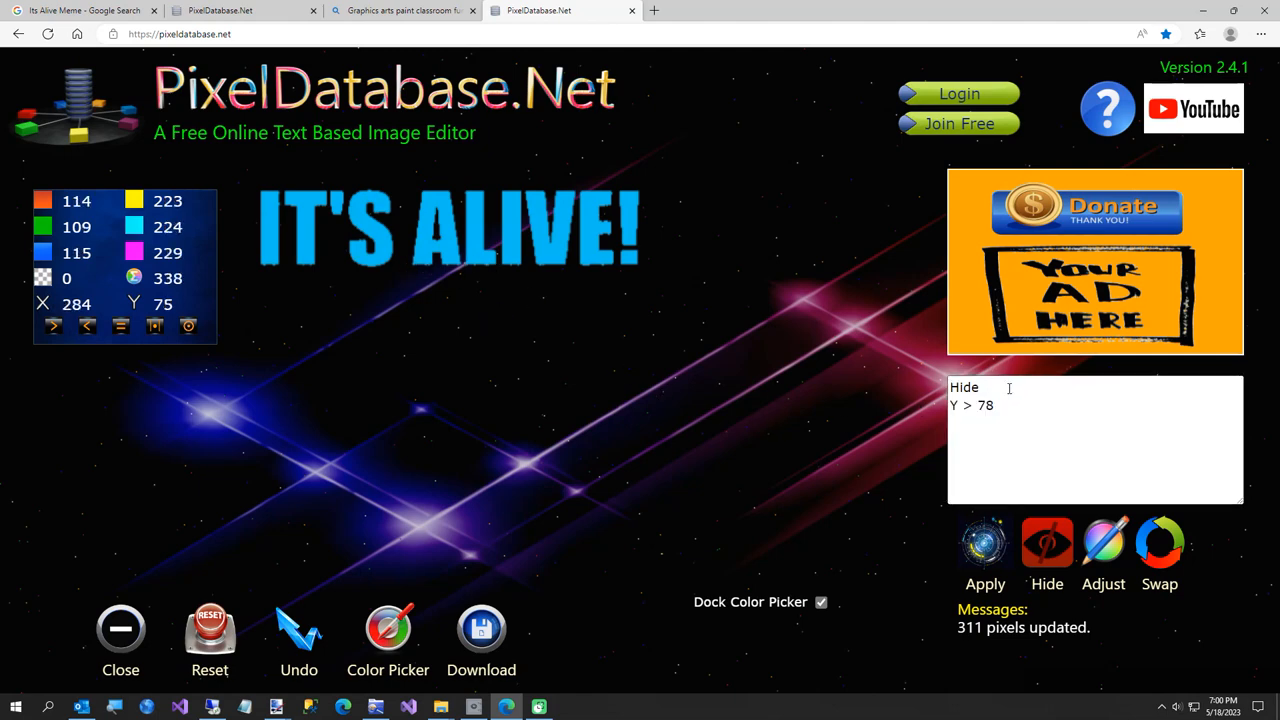
# Hide pixels with X between 284 and 331 to remove the letter A.
pyautogui.write('X B')
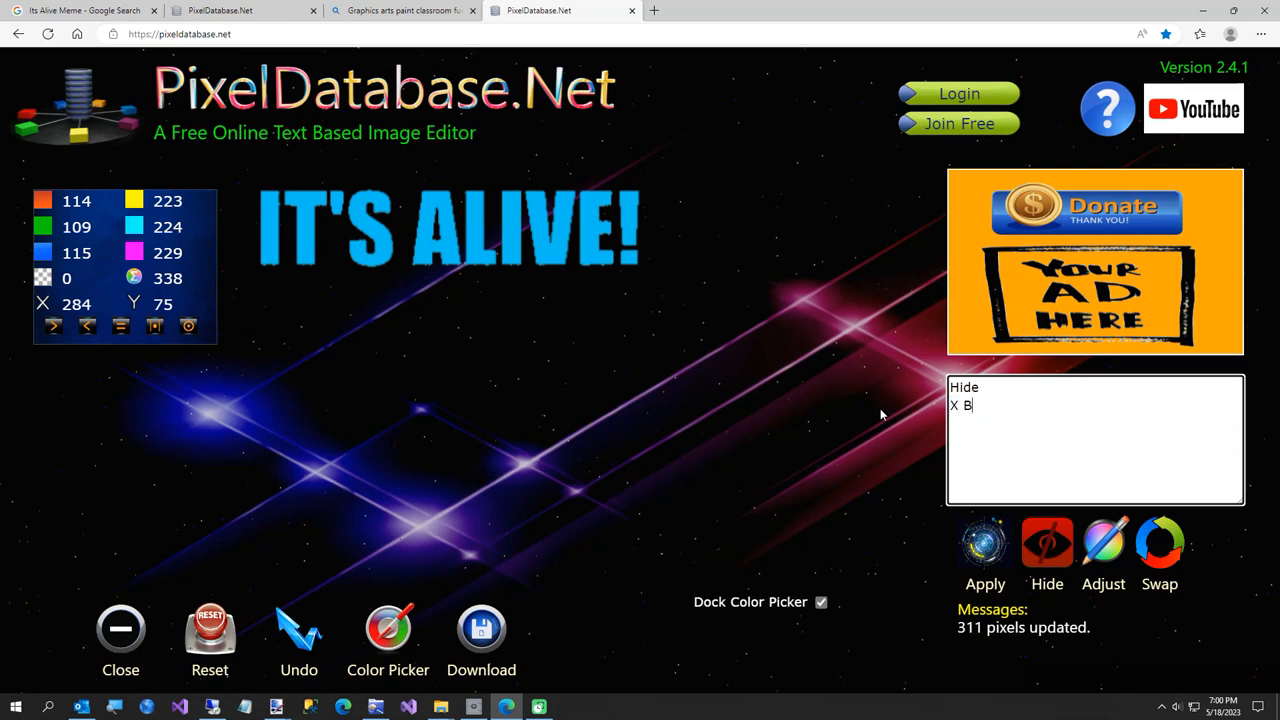
pyautogui.write('etween 284')
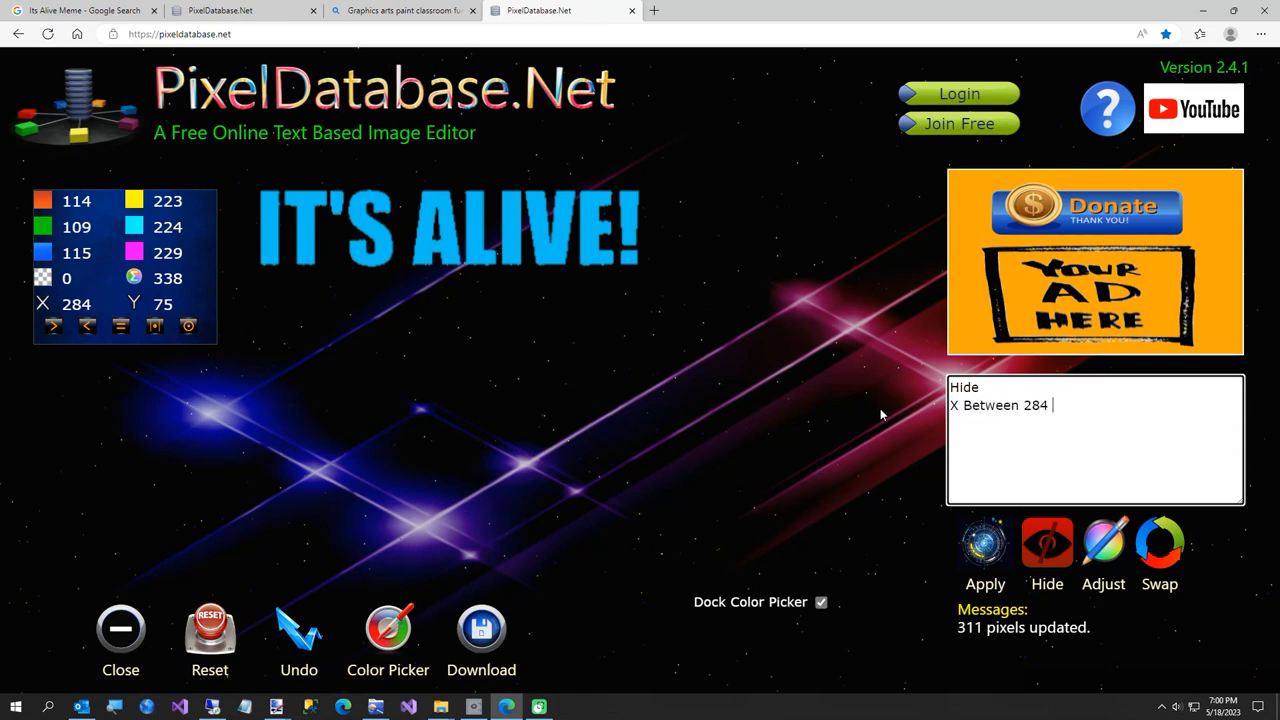
pyautogui.moveTo(600, 350)
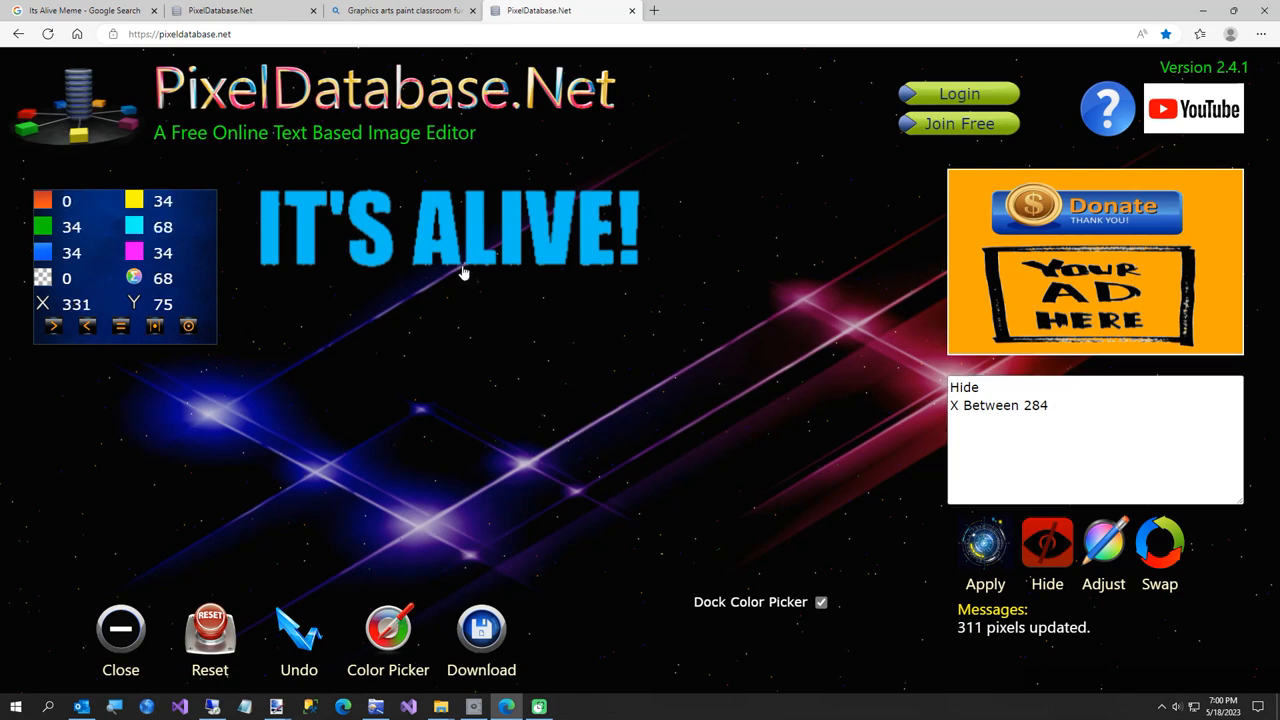
pyautogui.click(1095, 440)
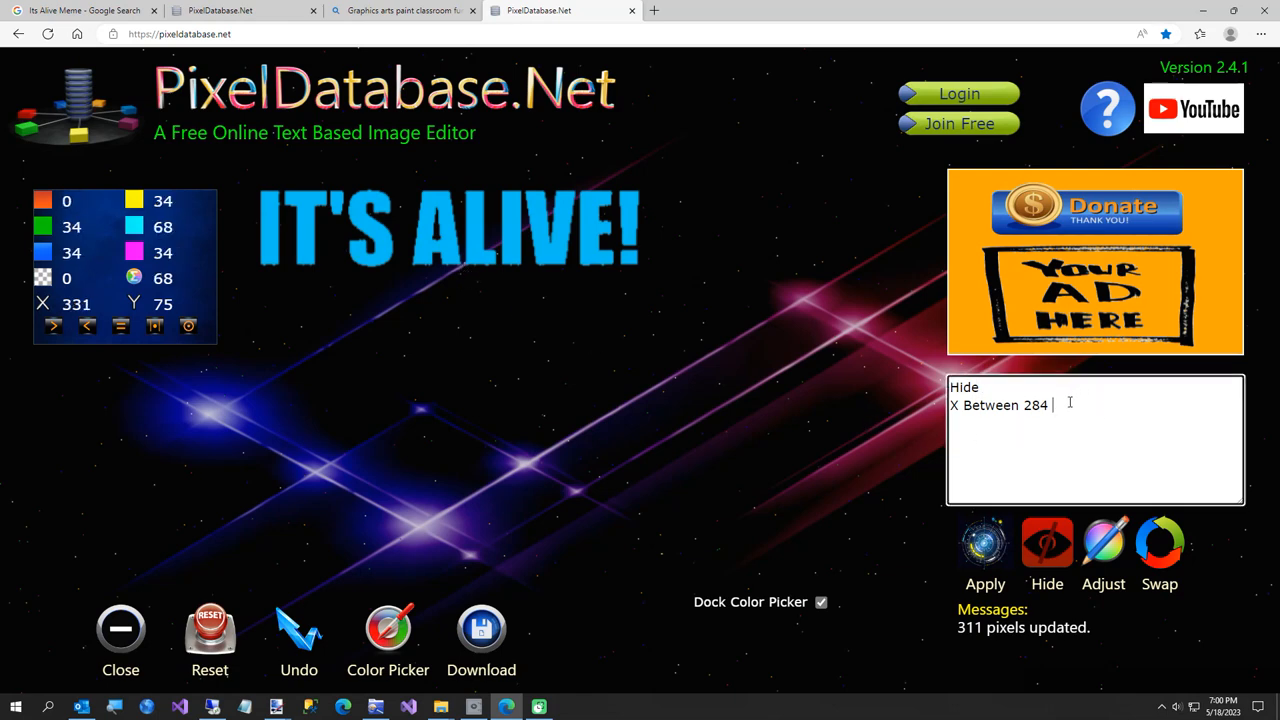
pyautogui.write('331')
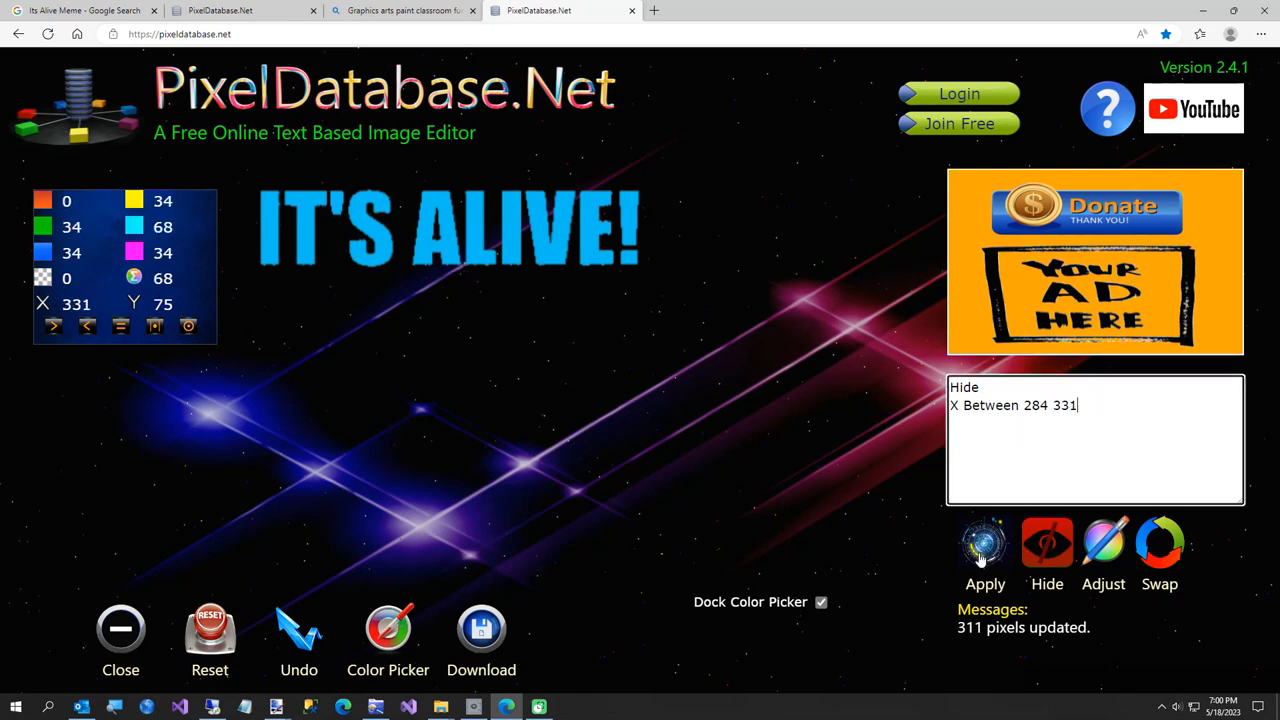
pyautogui.click(985, 543)
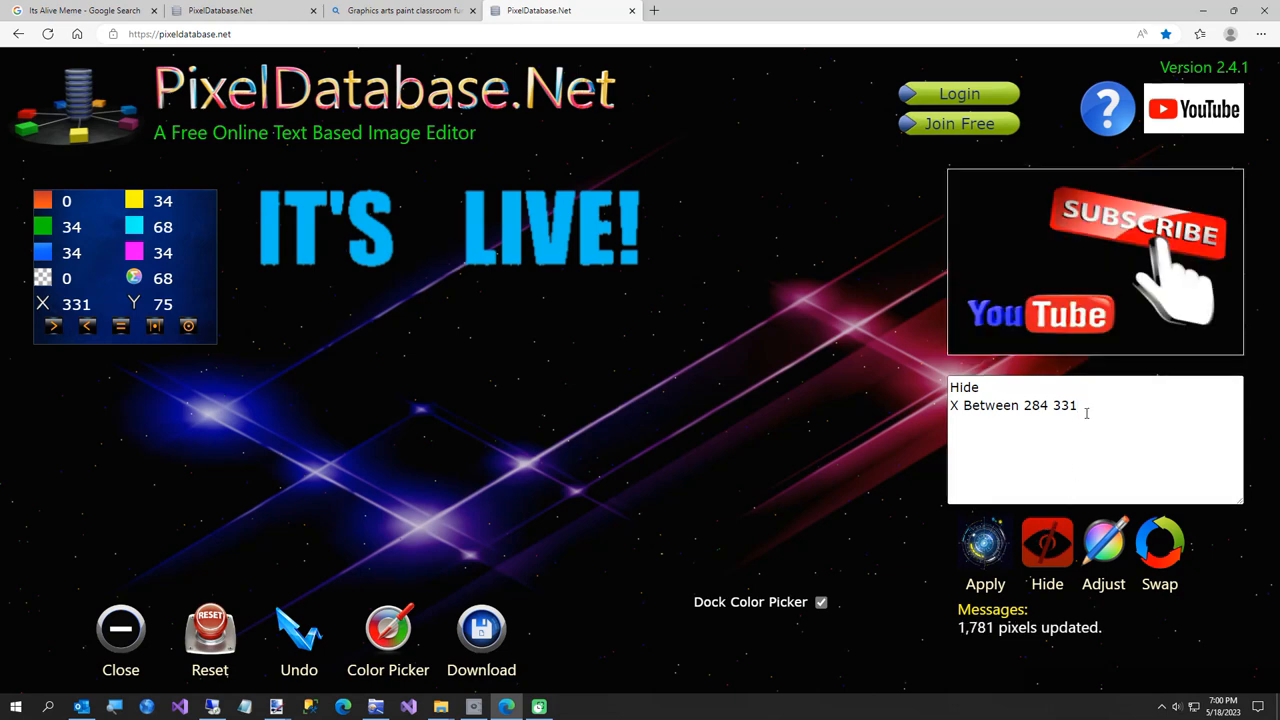
# Apply 'Update Set Swap Blue Red' to recolour the lettering orange.
pyautogui.click(1159, 543)
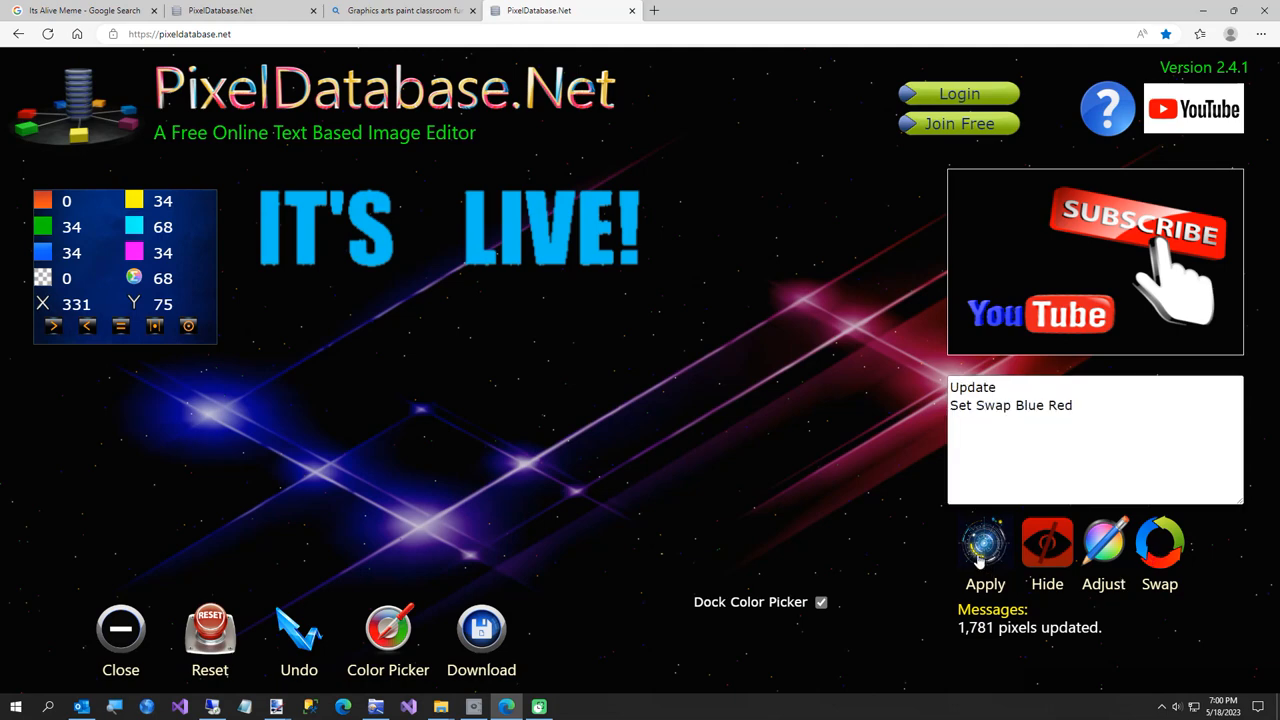
pyautogui.click(985, 543)
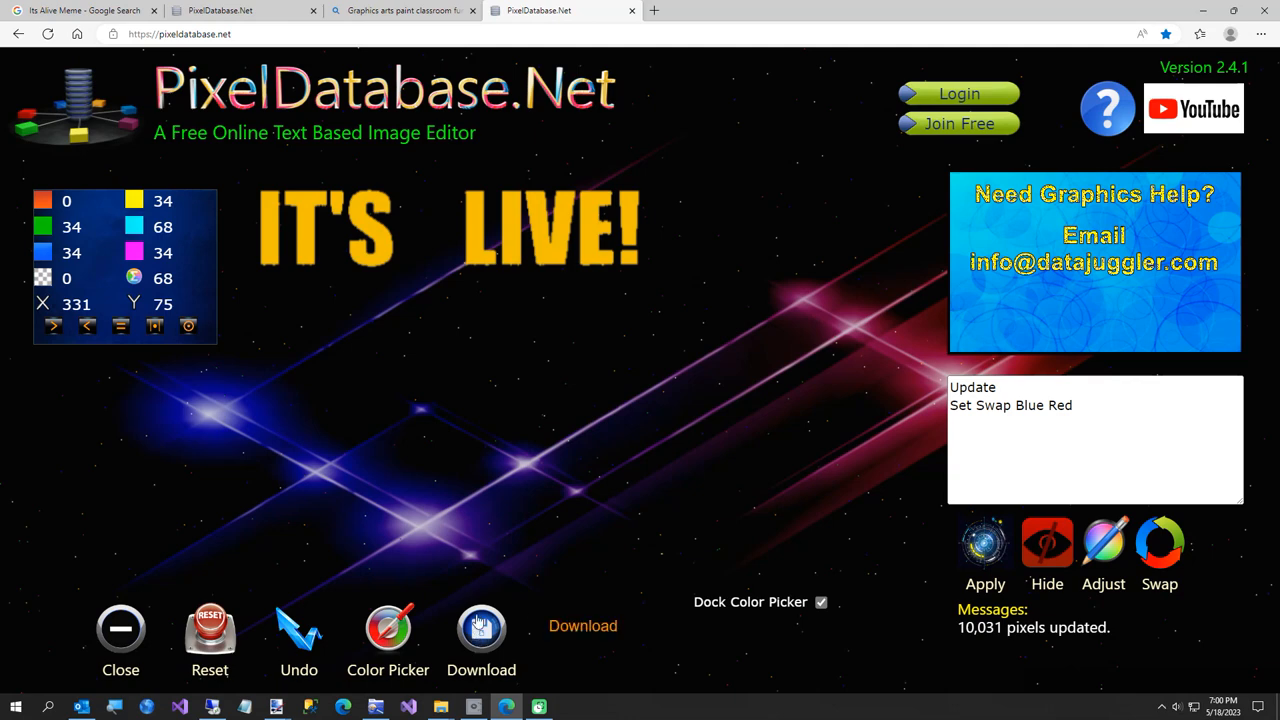
# Download the recoloured image and save it as 'Its Live Text' in C:\Temp.
pyautogui.click(1200, 33)
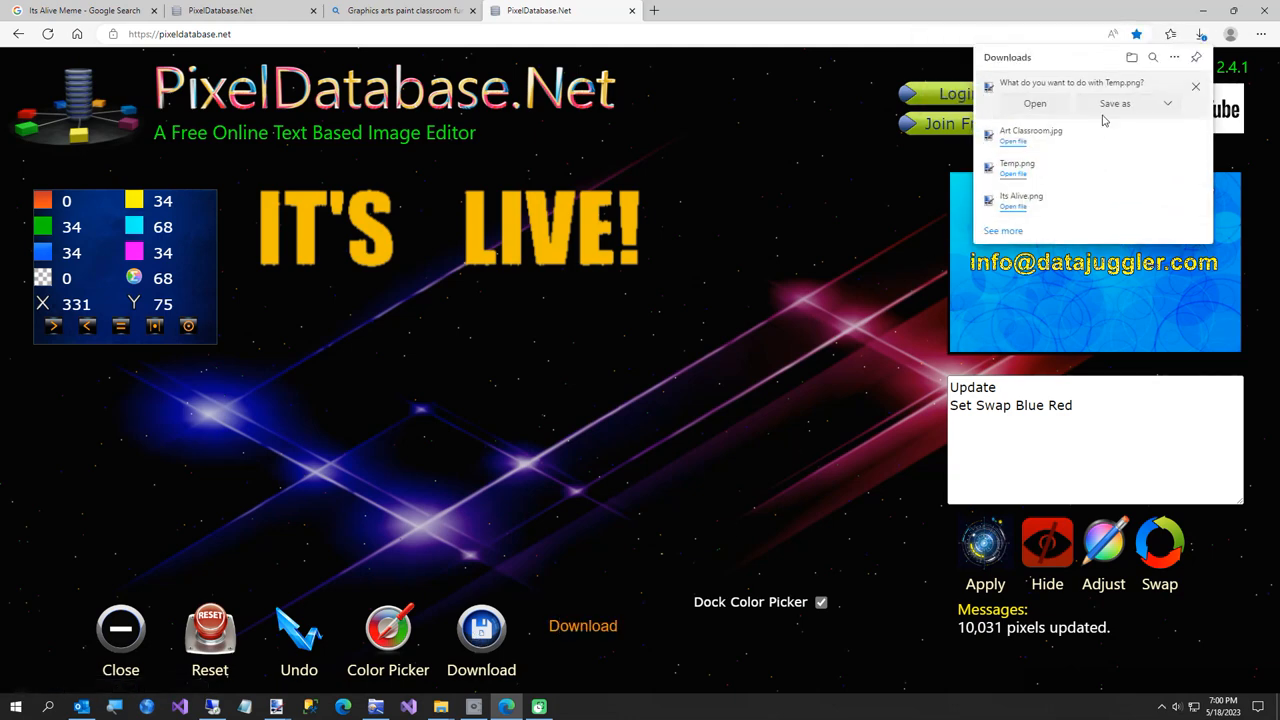
pyautogui.click(1114, 103)
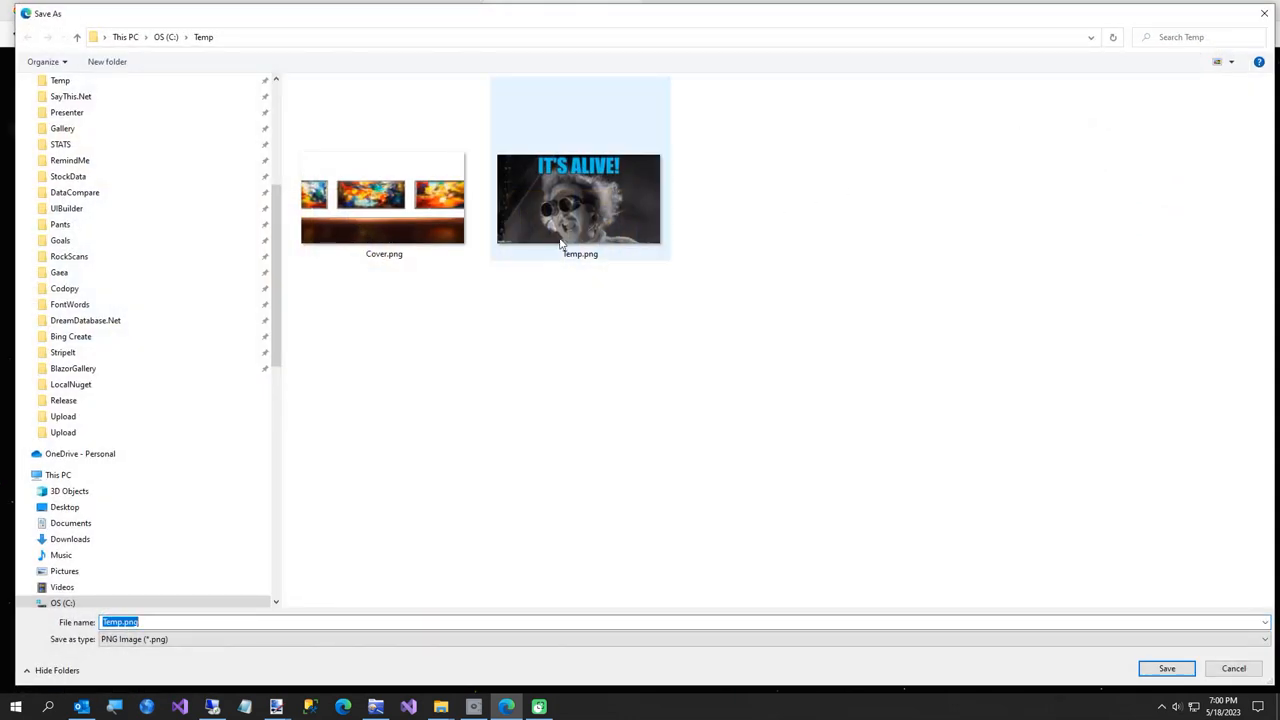
pyautogui.write('Its L')
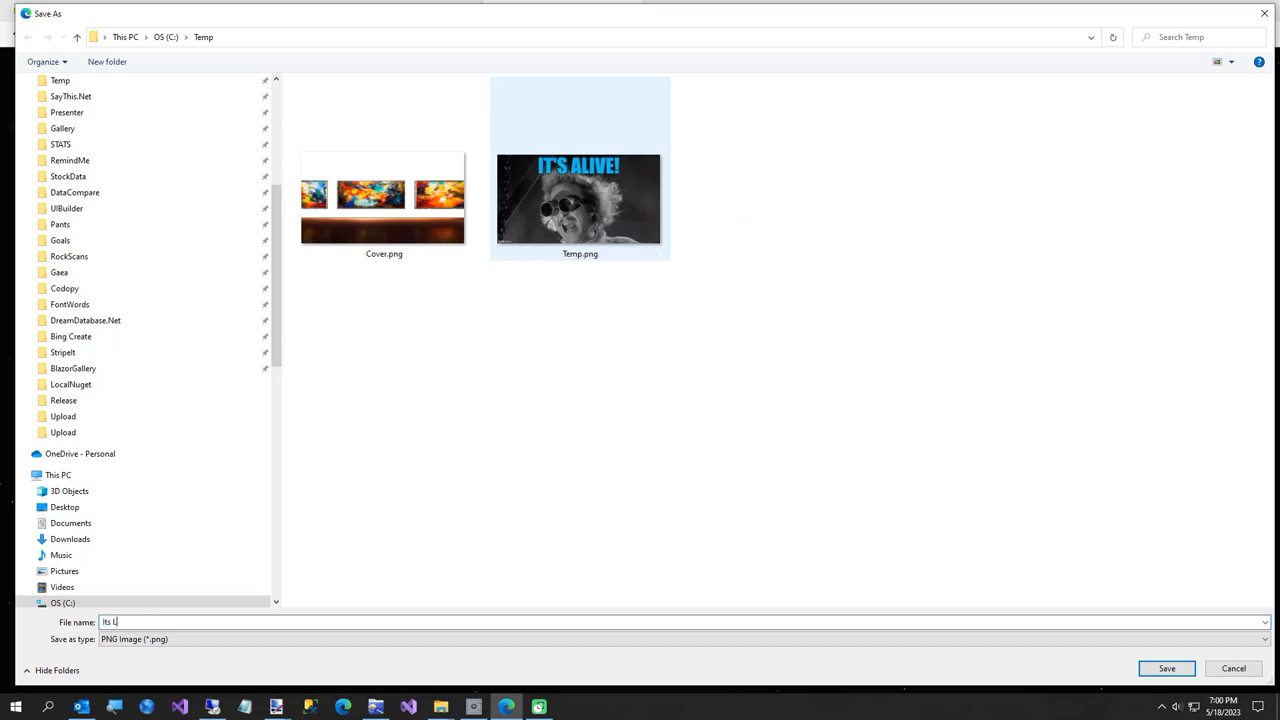
pyautogui.write('ive Text')
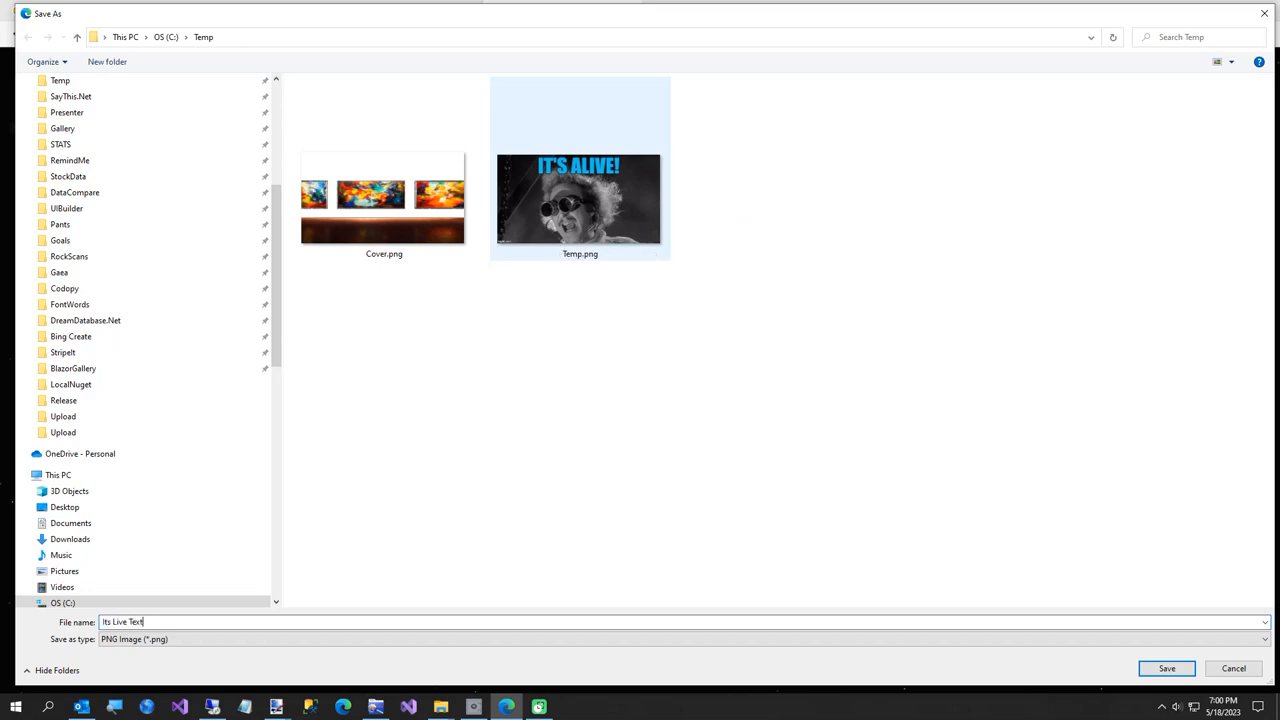
pyautogui.click(1166, 668)
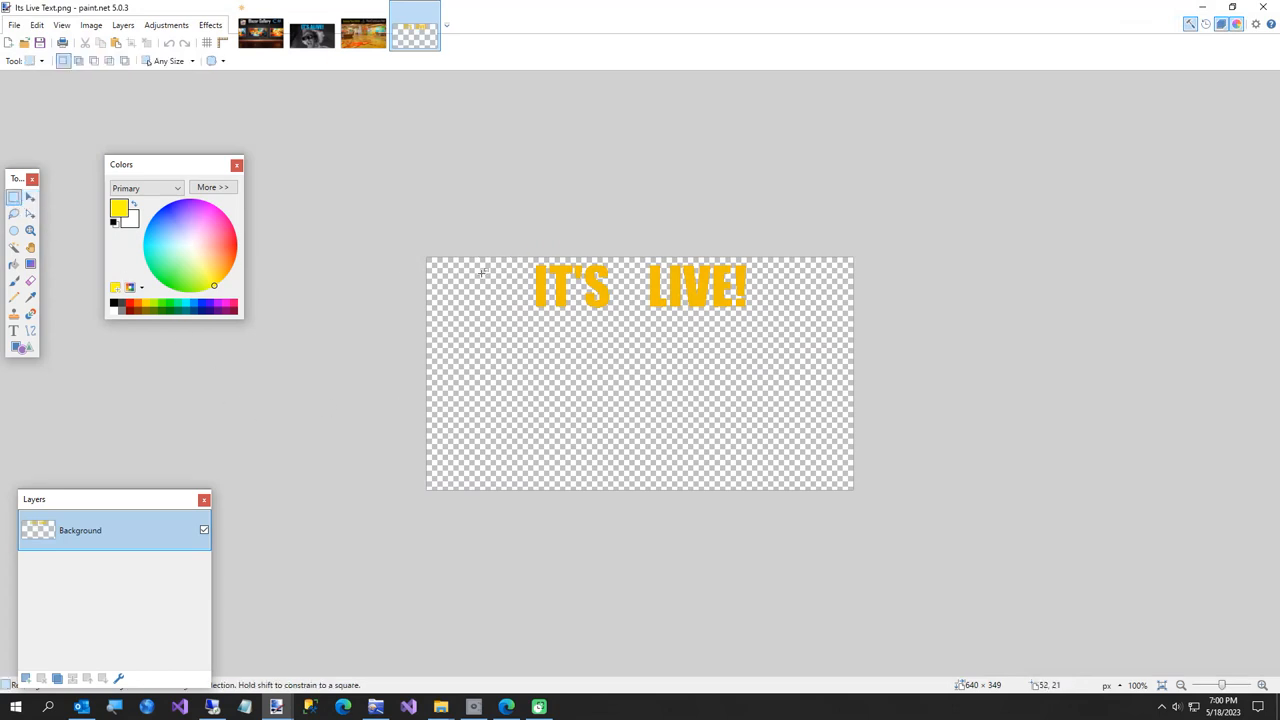
# Select the area around the IT'S LIVE! text, then activate the cover's Background layer.
pyautogui.moveTo(510, 262); pyautogui.dragTo(768, 330)
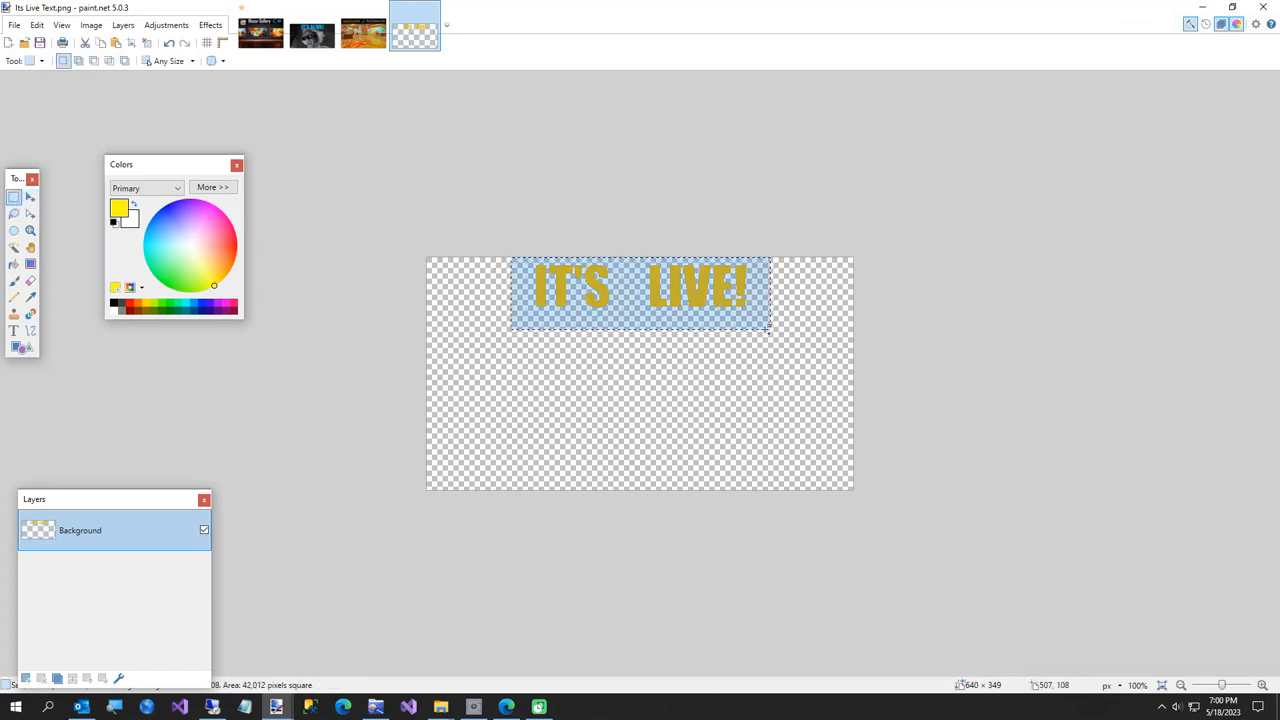
pyautogui.click(260, 33)
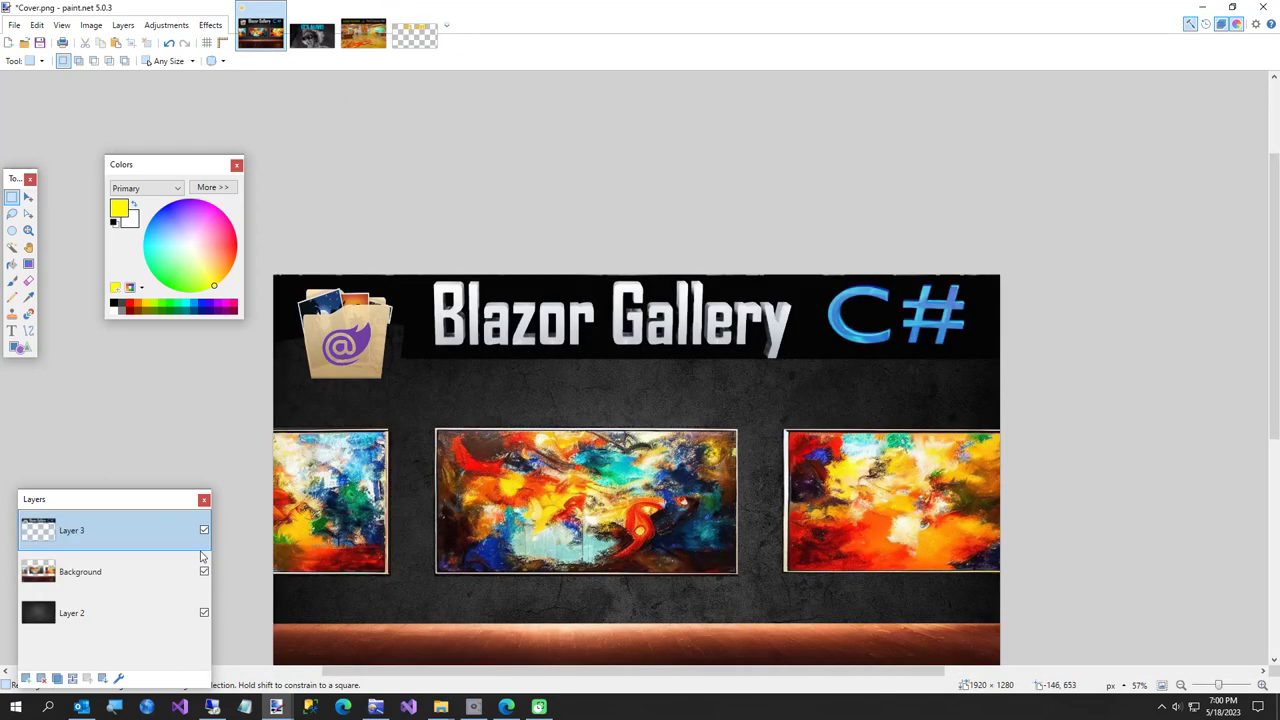
pyautogui.moveTo(26, 678)
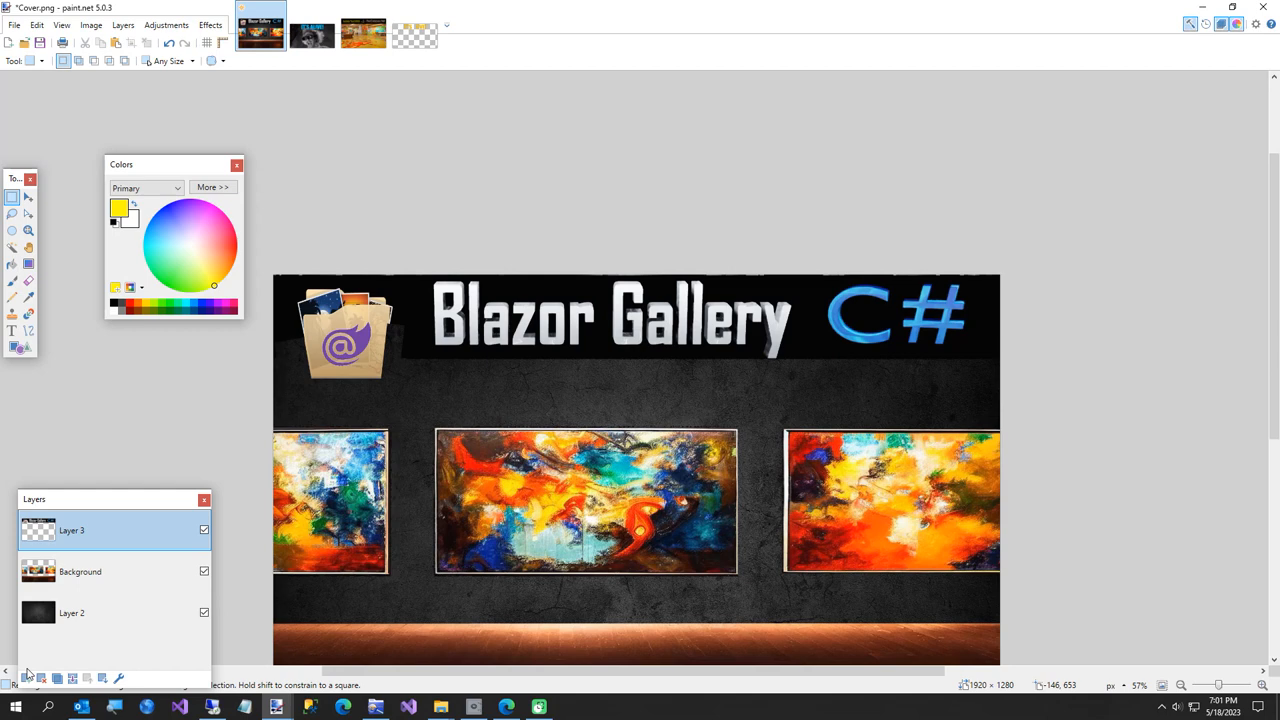
pyautogui.moveTo(10, 550)
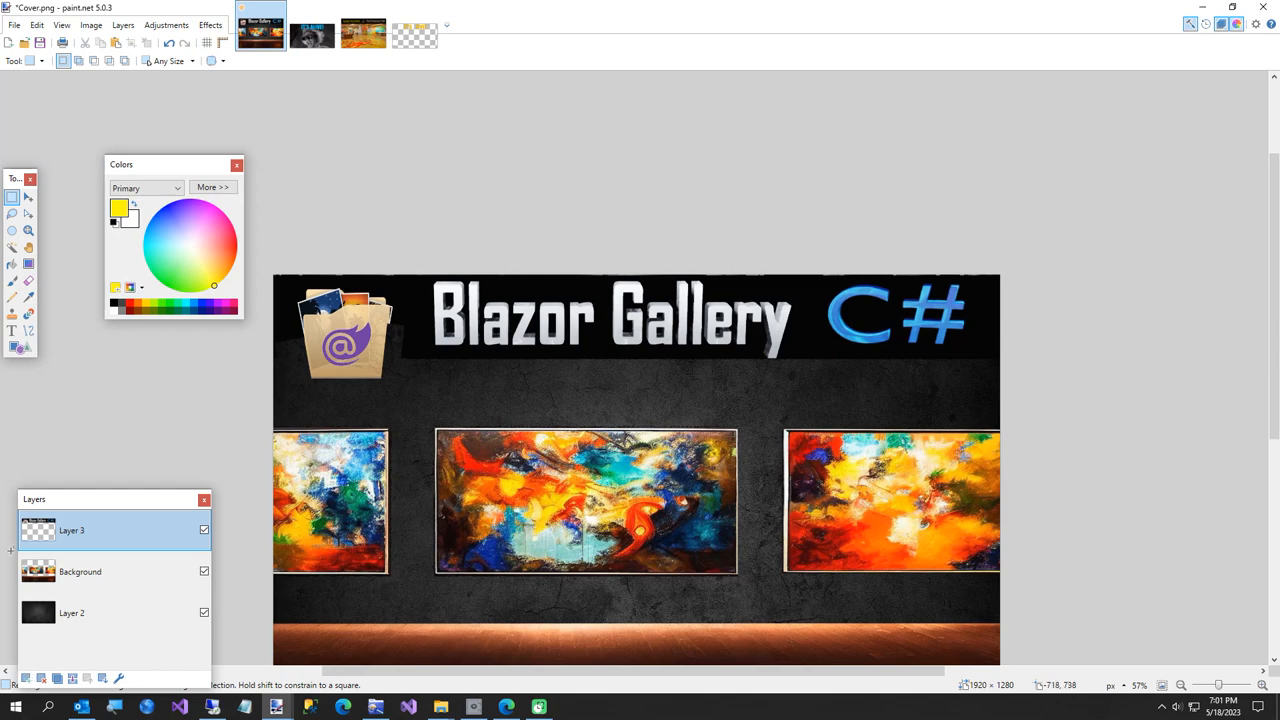
pyautogui.click(80, 571)
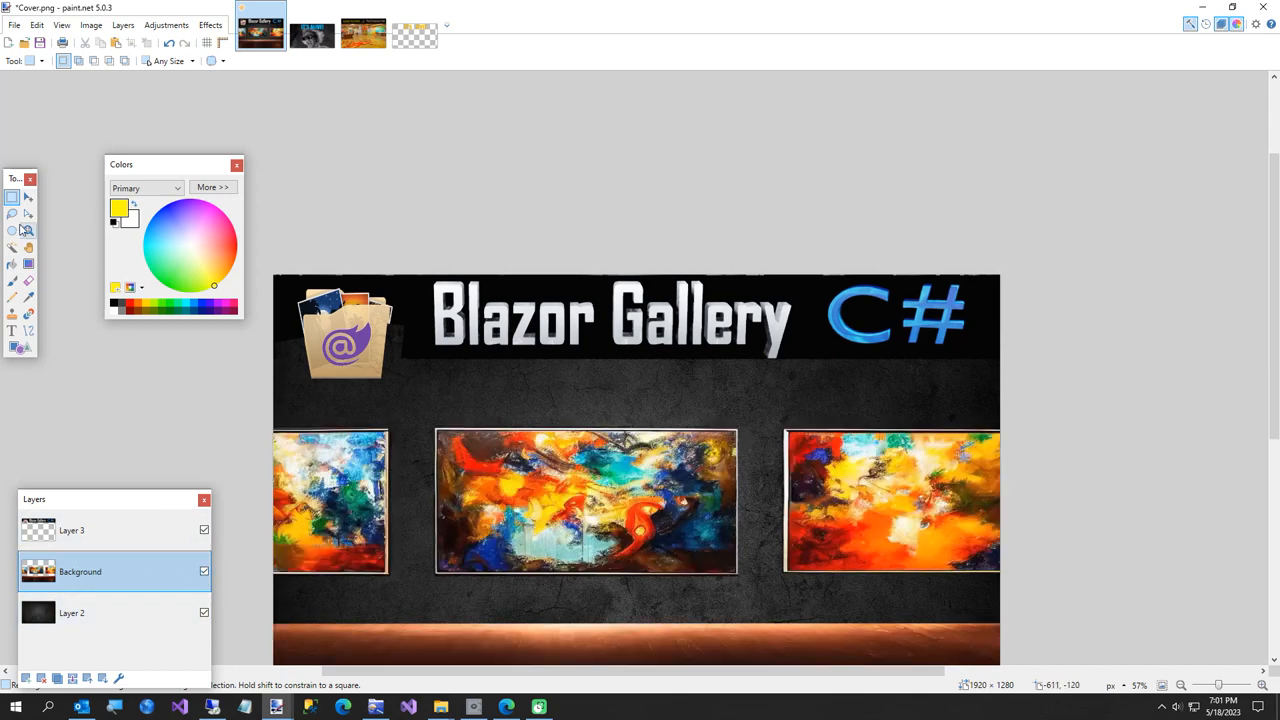
# Drag a rectangular area on the Blazor Gallery cover's Background layer.
pyautogui.moveTo(275, 277); pyautogui.dragTo(497, 349)
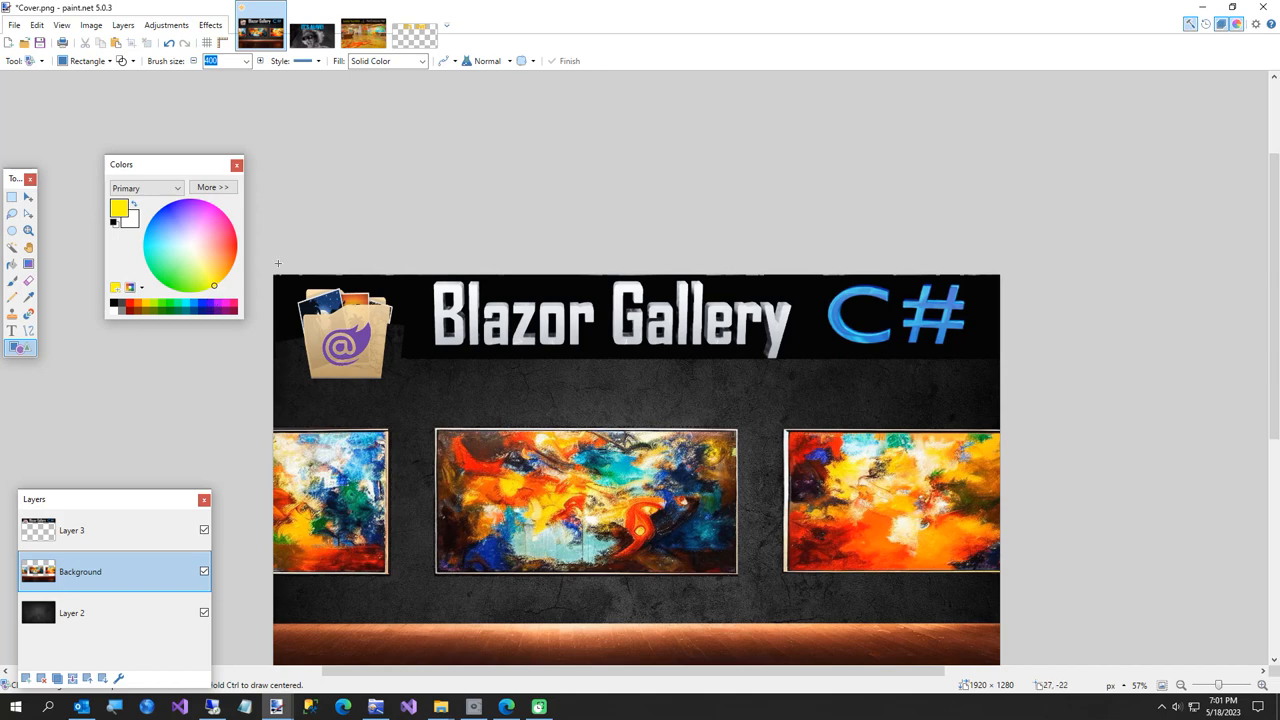
pyautogui.moveTo(237, 469)
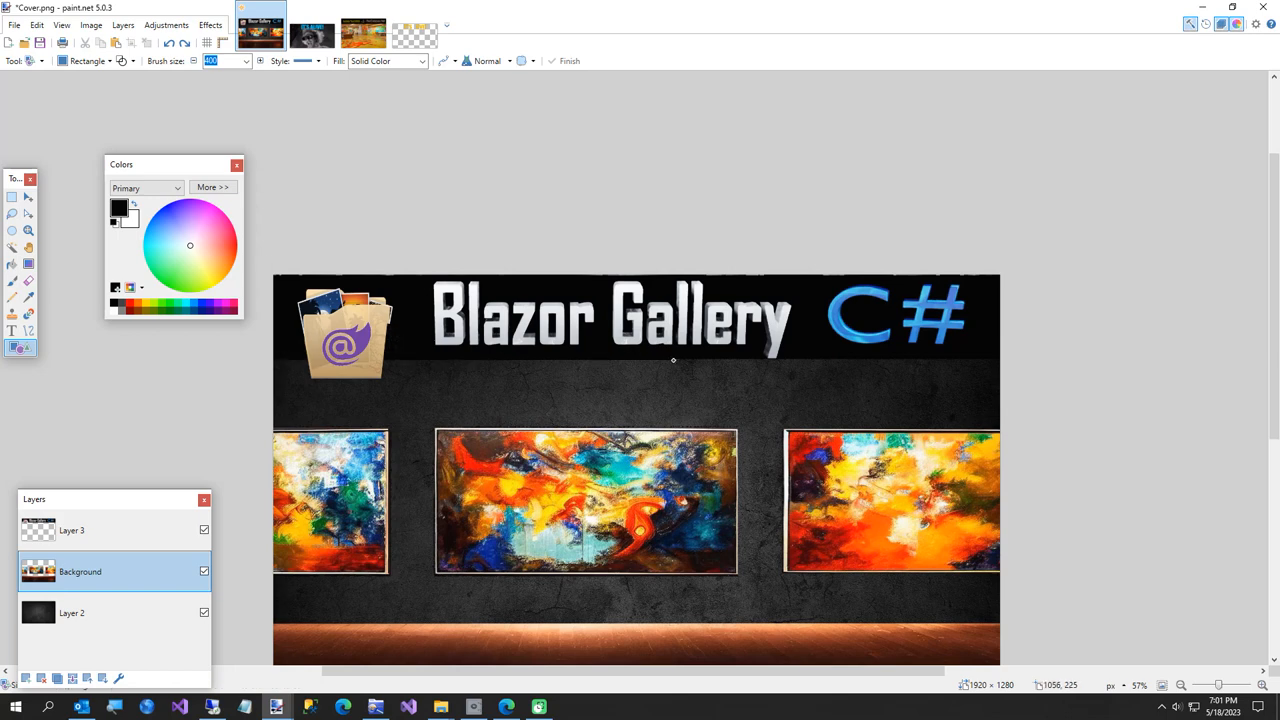
pyautogui.moveTo(685, 360)
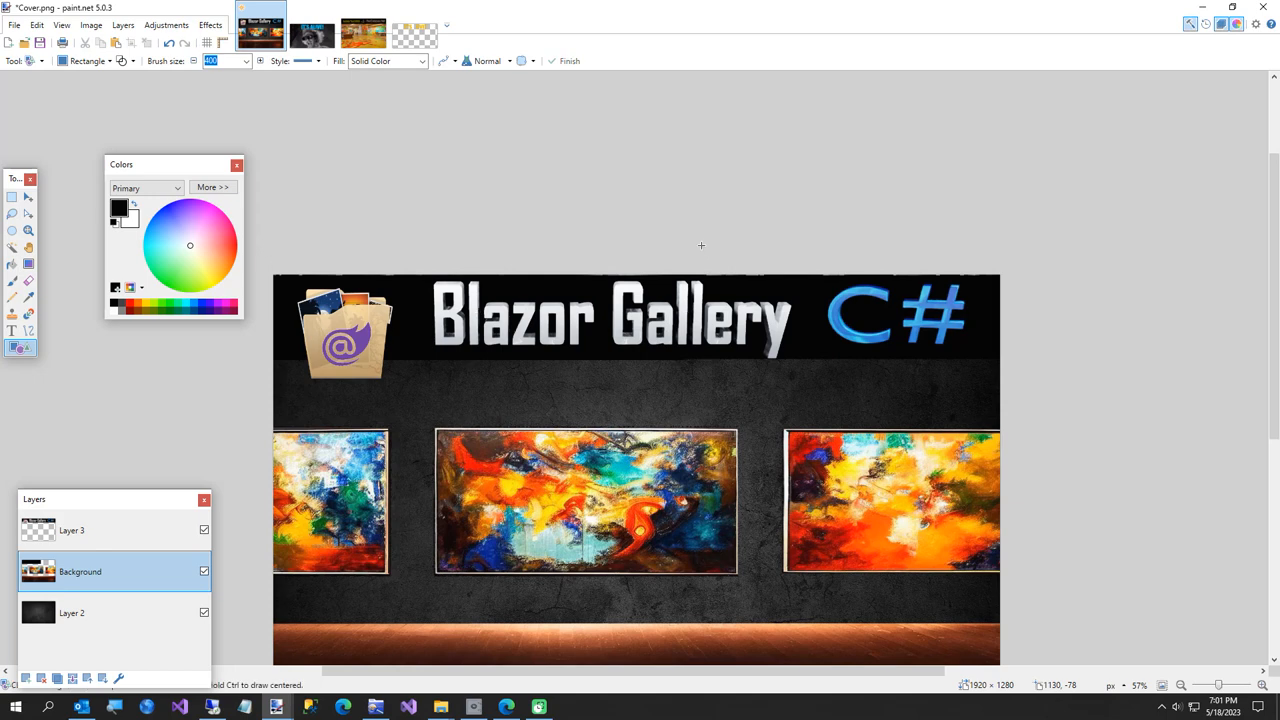
pyautogui.moveTo(372, 405)
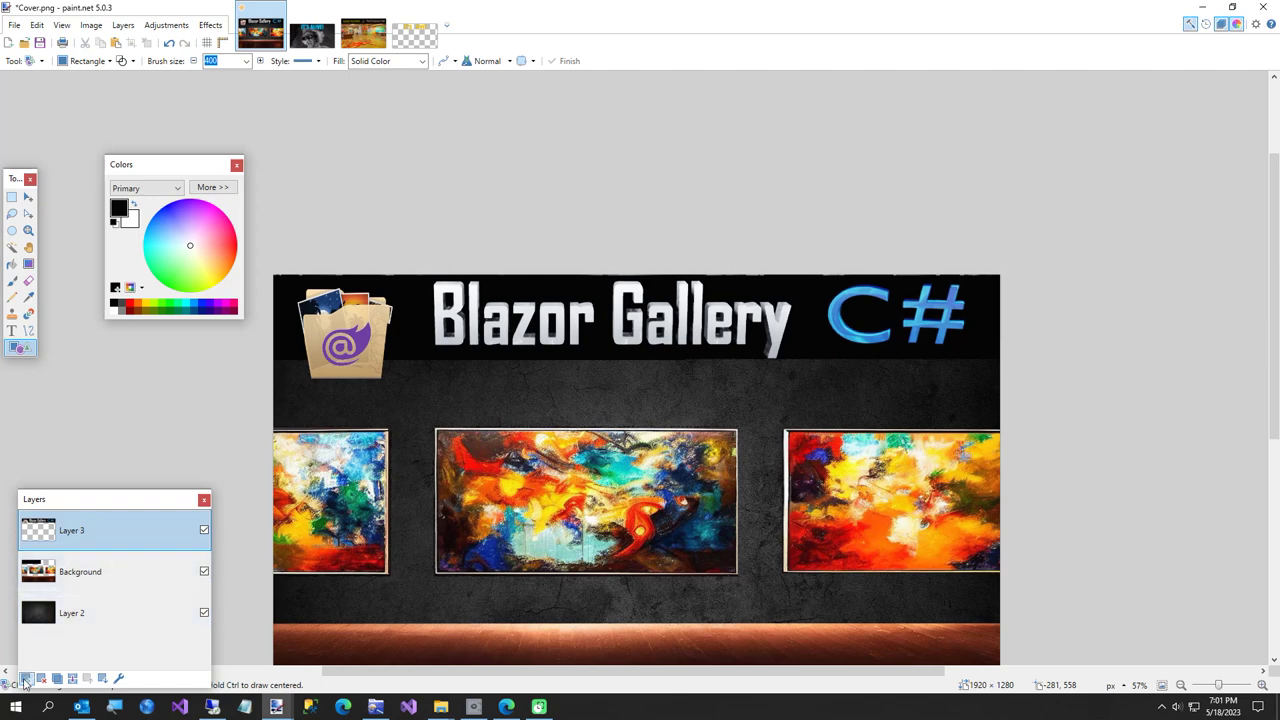
# Add a new cover layer, then crop the Its Live Text image to the selected lettering.
pyautogui.click(26, 678)
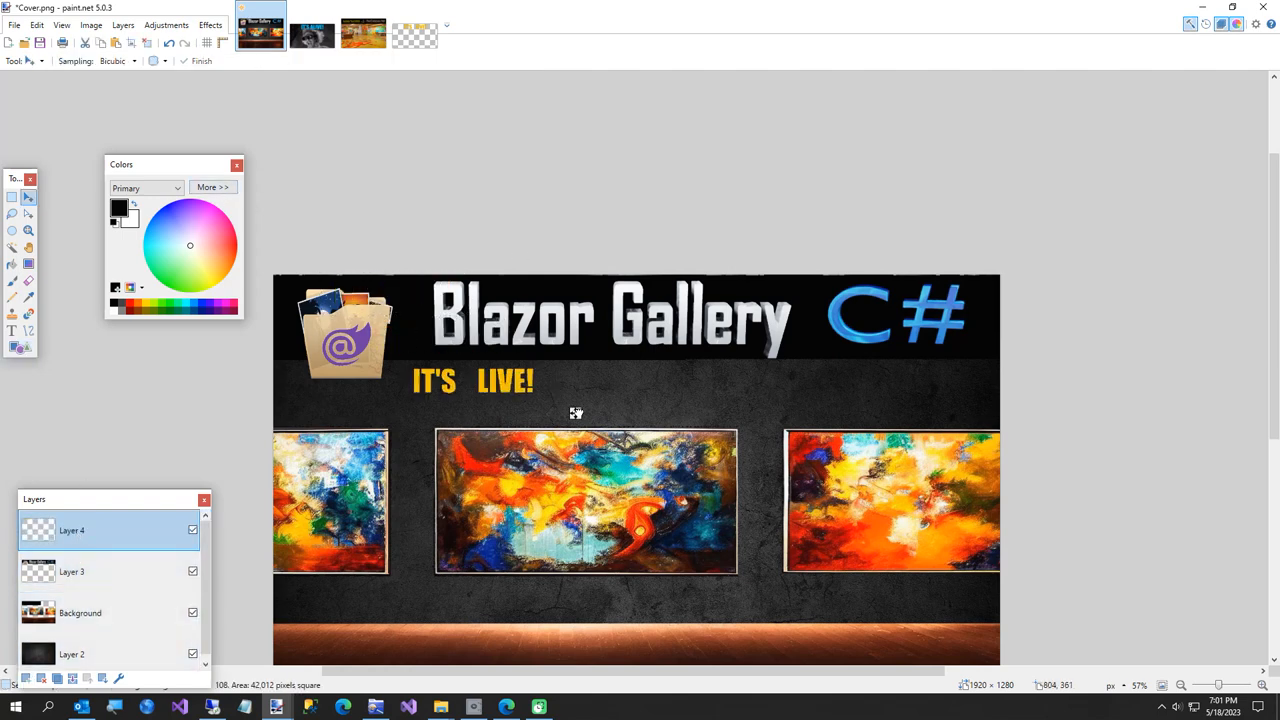
pyautogui.click(472, 382)
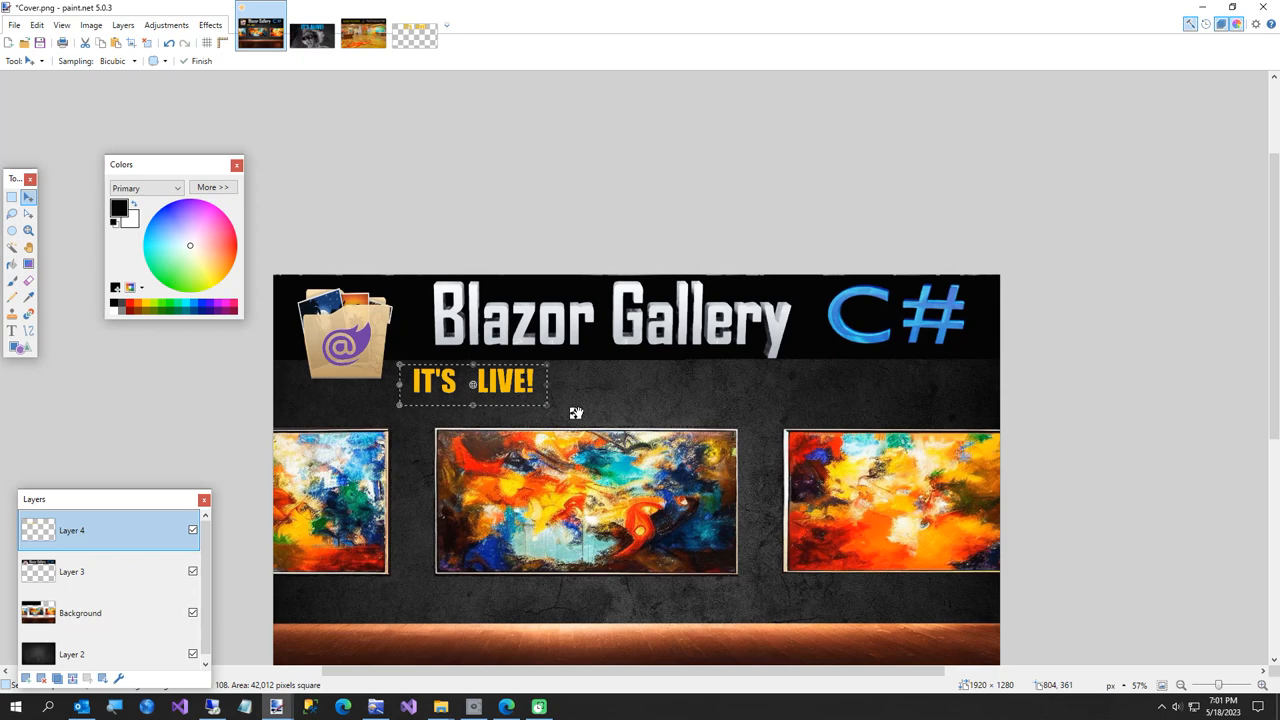
pyautogui.click(413, 33)
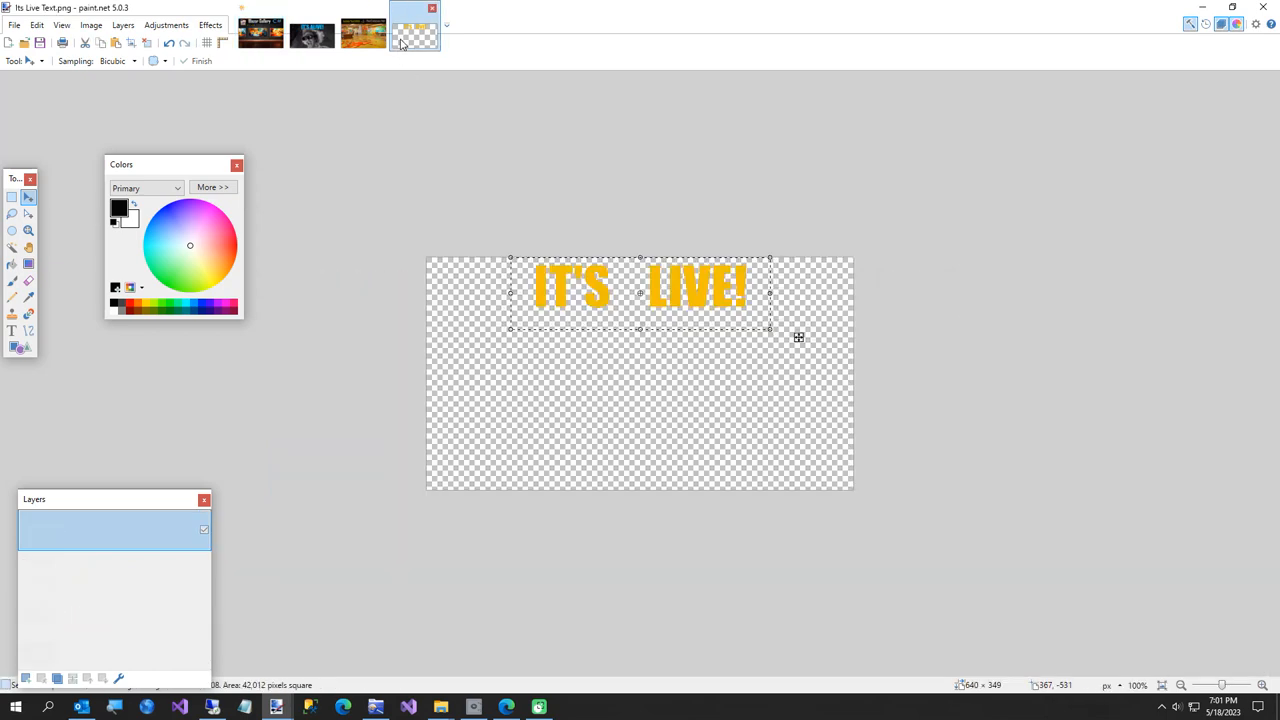
pyautogui.click(91, 25)
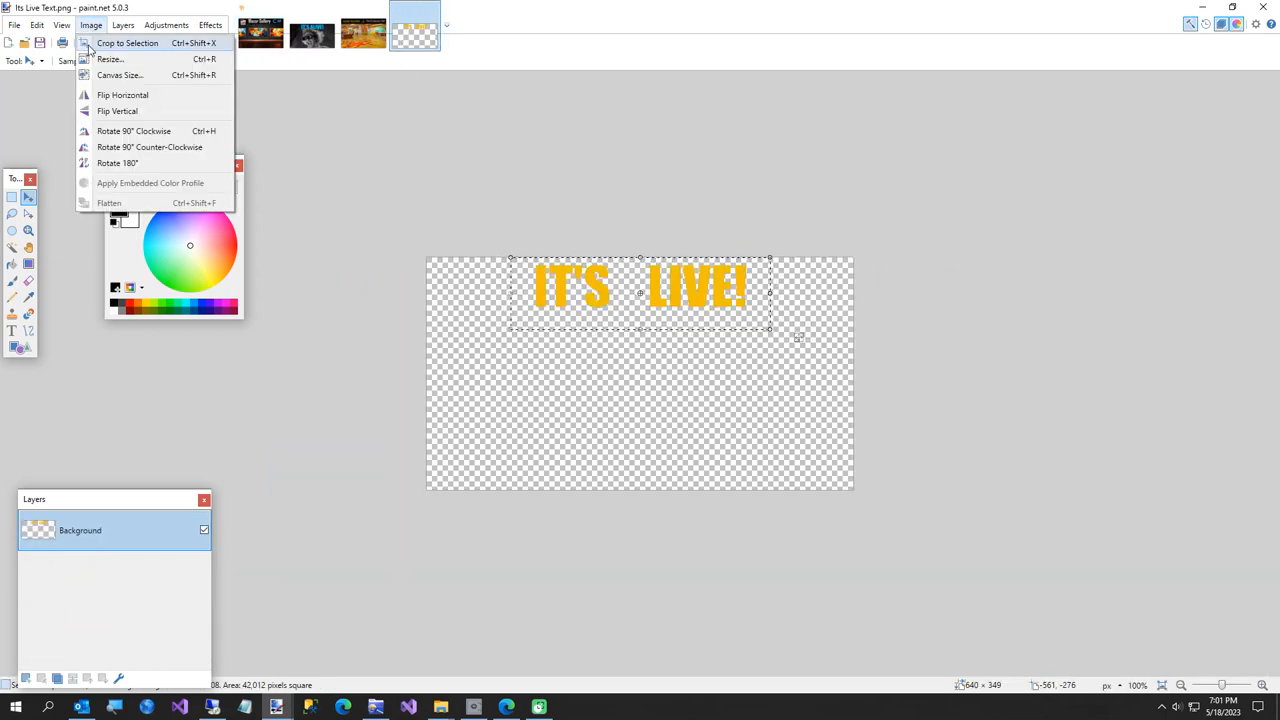
pyautogui.click(109, 59)
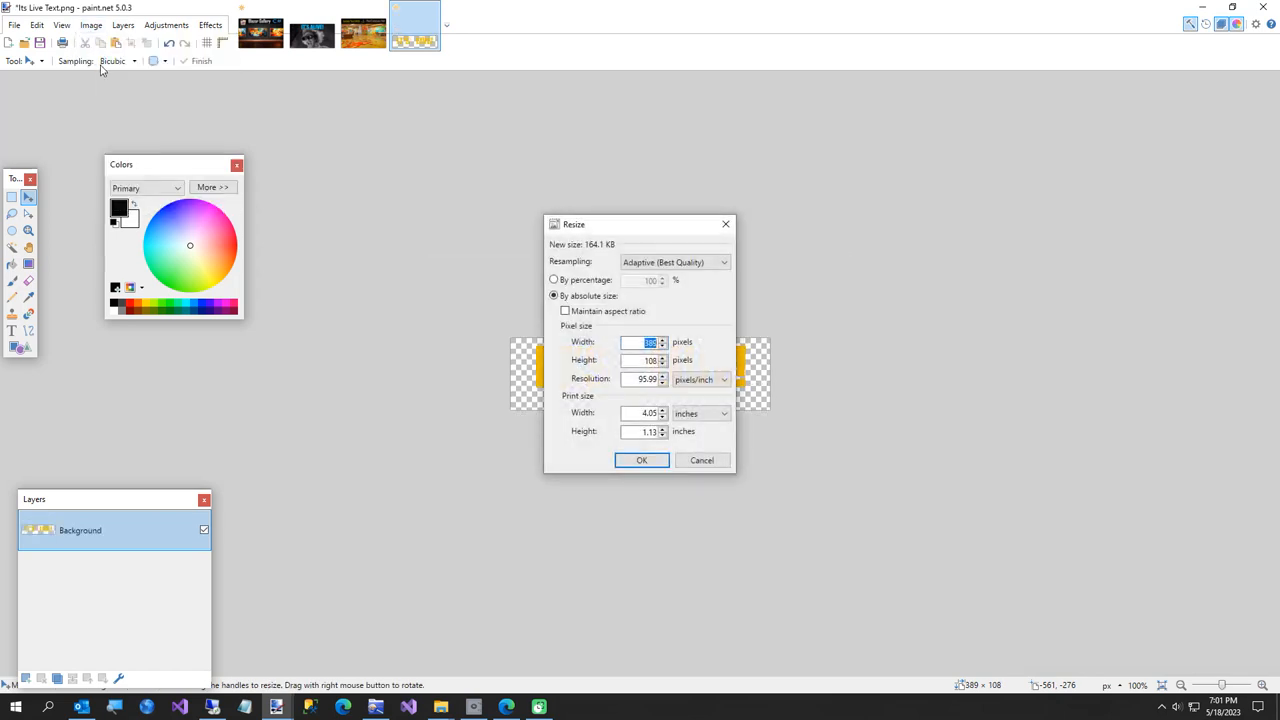
# Resize the text image to 792×220 with Maintain aspect ratio ticked.
pyautogui.click(565, 311)
pyautogui.write('22')
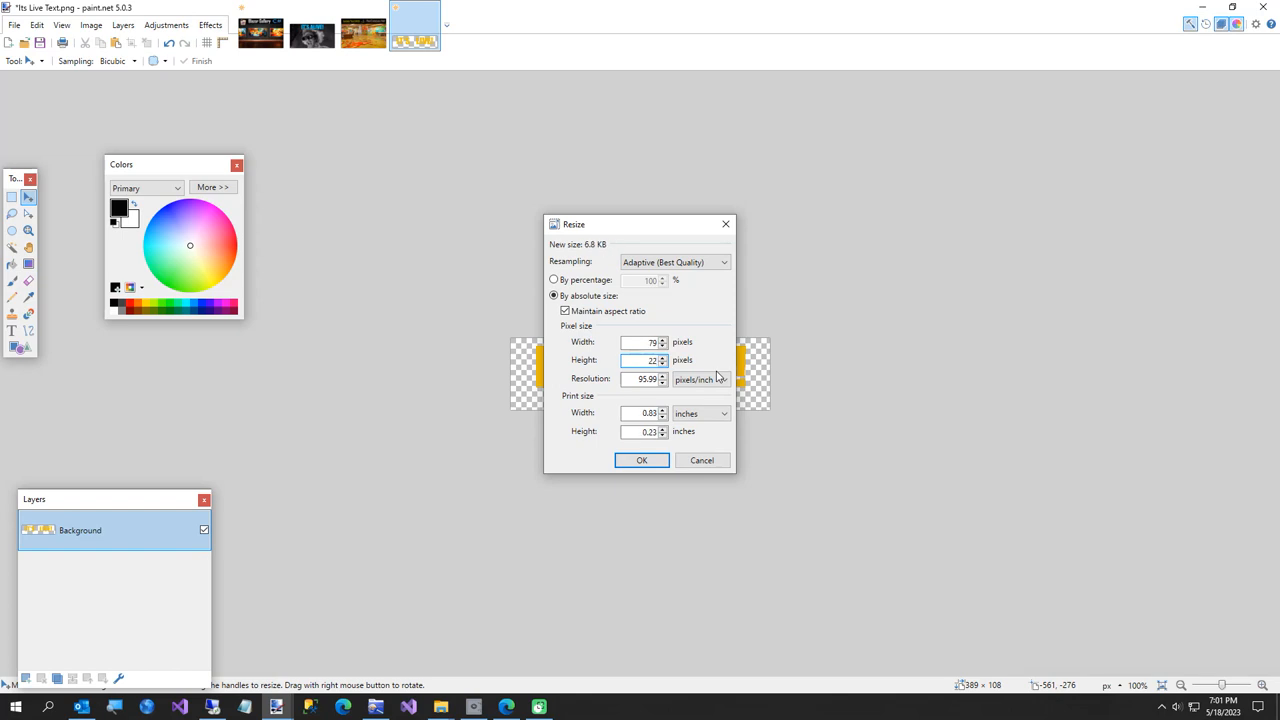
pyautogui.click(641, 460)
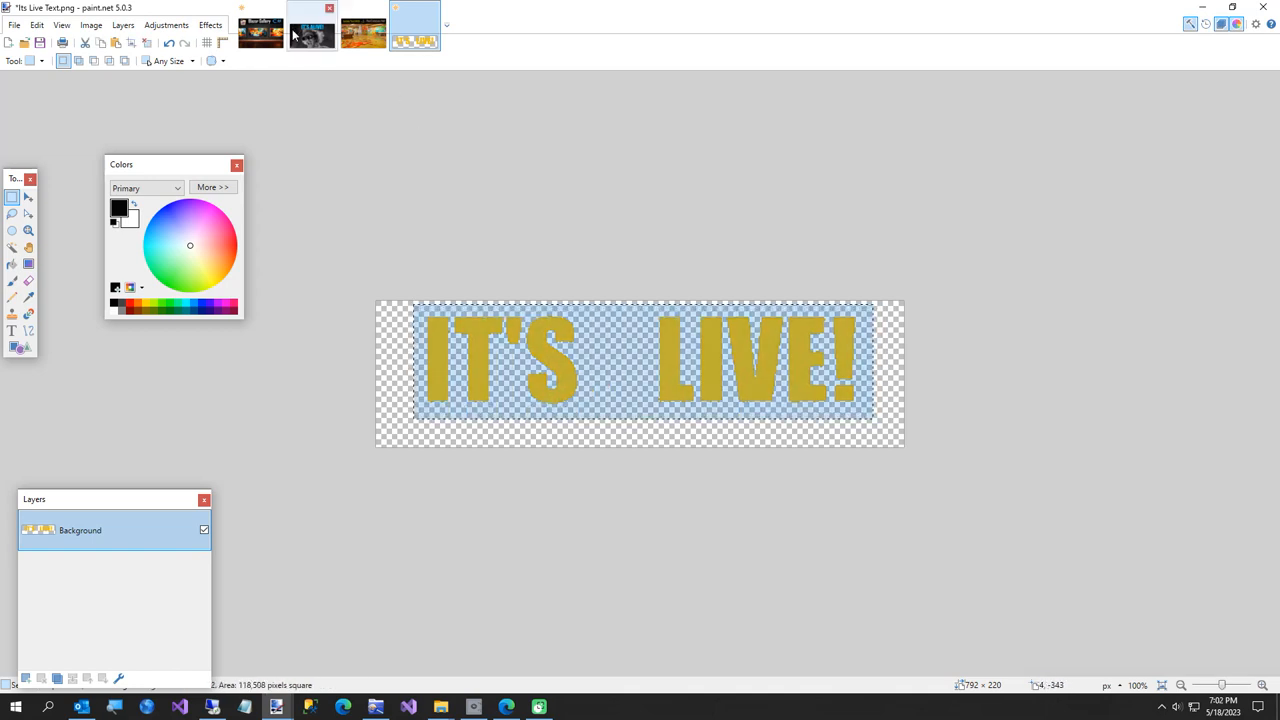
# Return to the Cover.png tab to paste the enlarged lettering below the title.
pyautogui.click(260, 32)
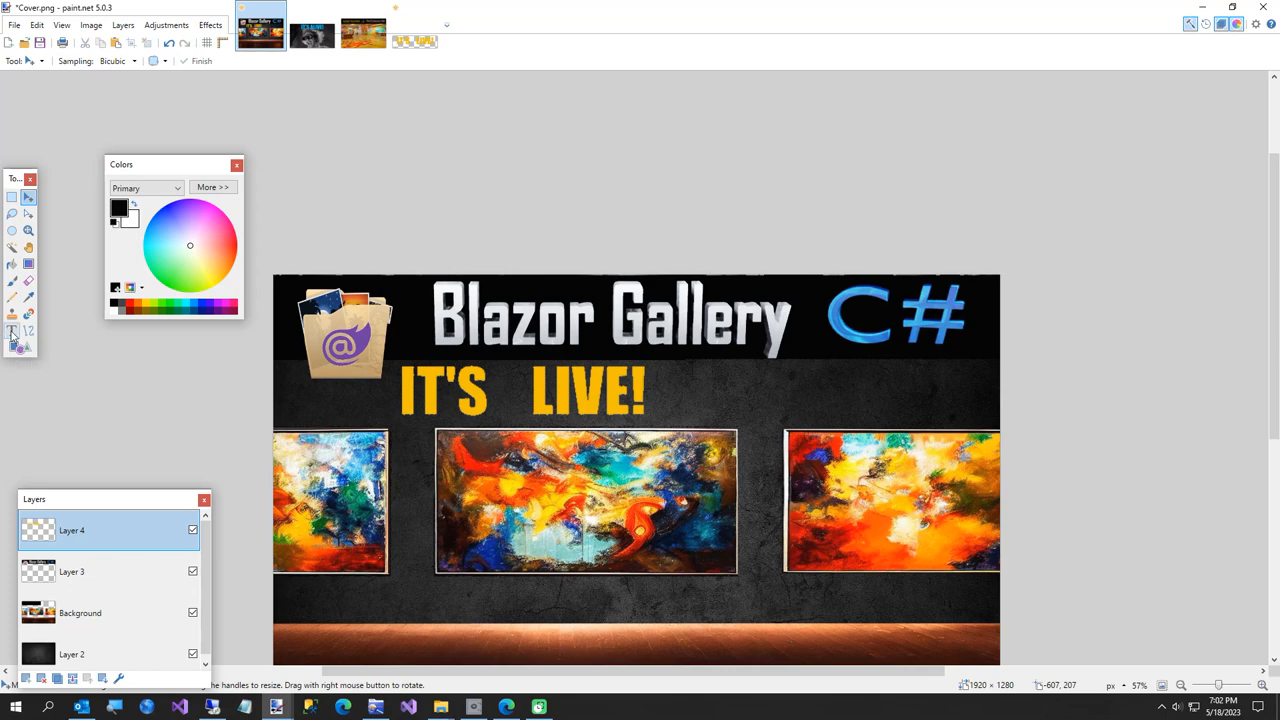
# Set up the Text tool with blue colour and the Agency FB font.
pyautogui.click(13, 331)
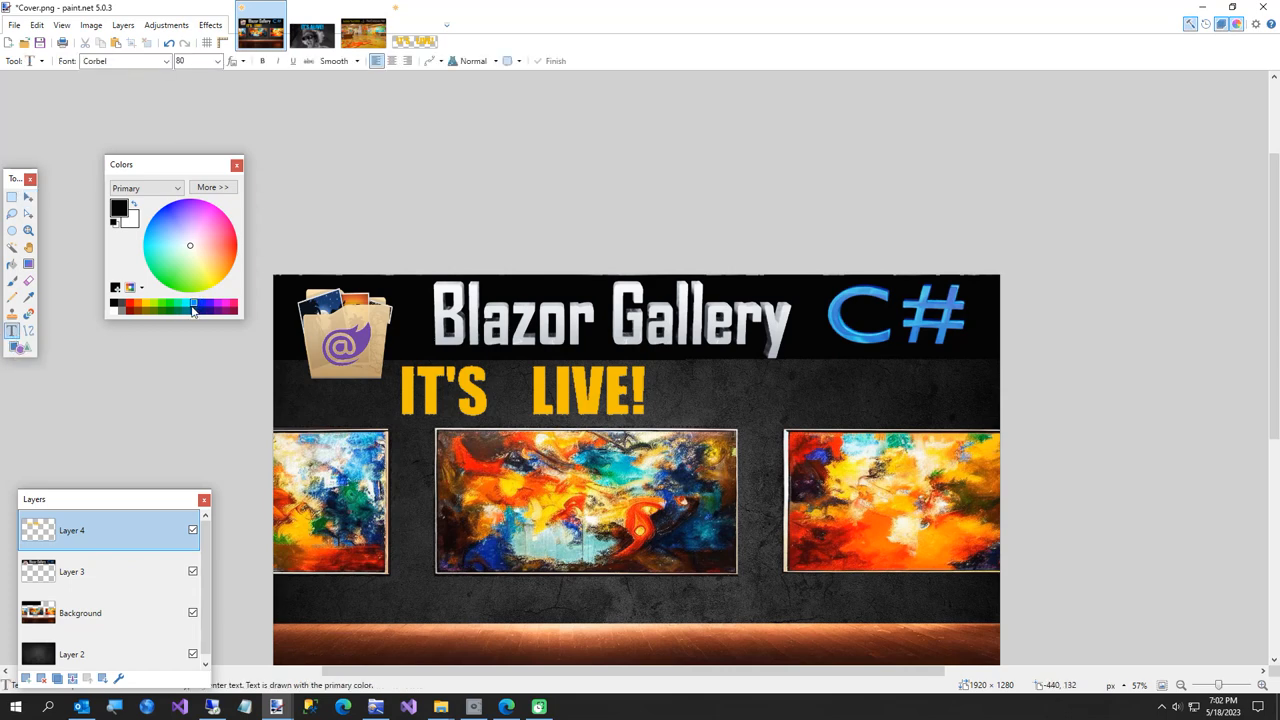
pyautogui.click(193, 305)
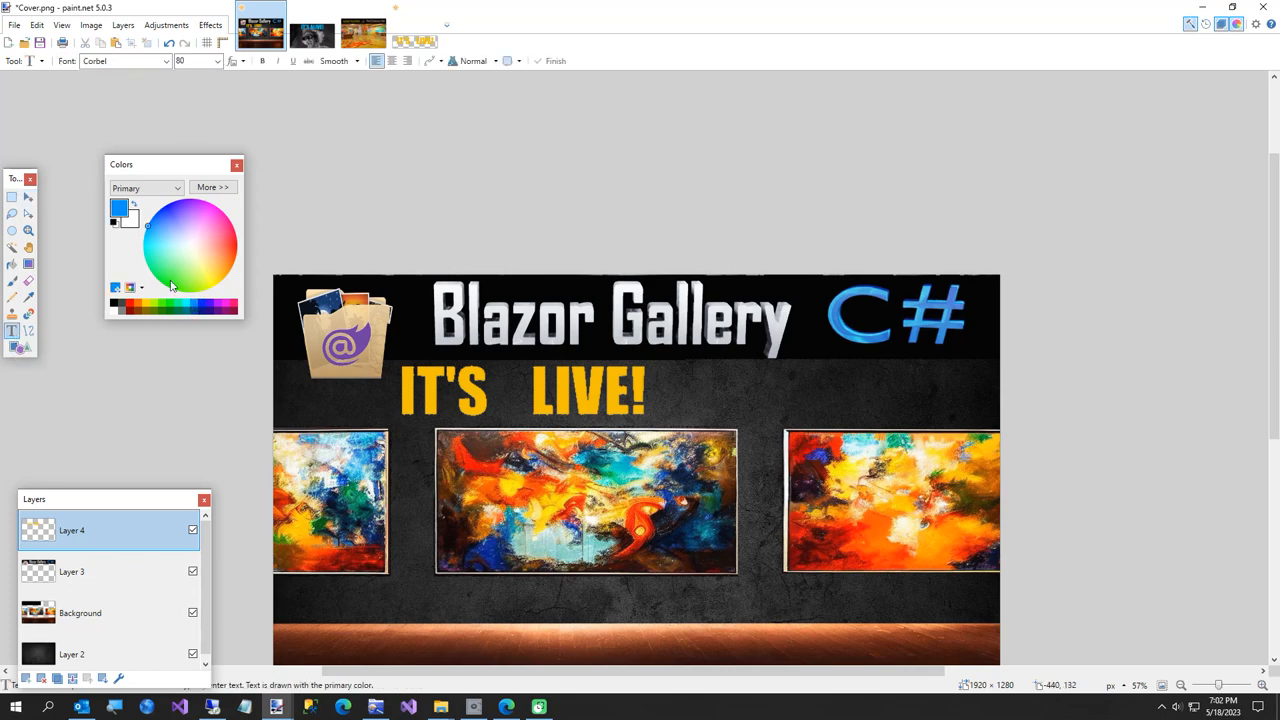
pyautogui.click(167, 61)
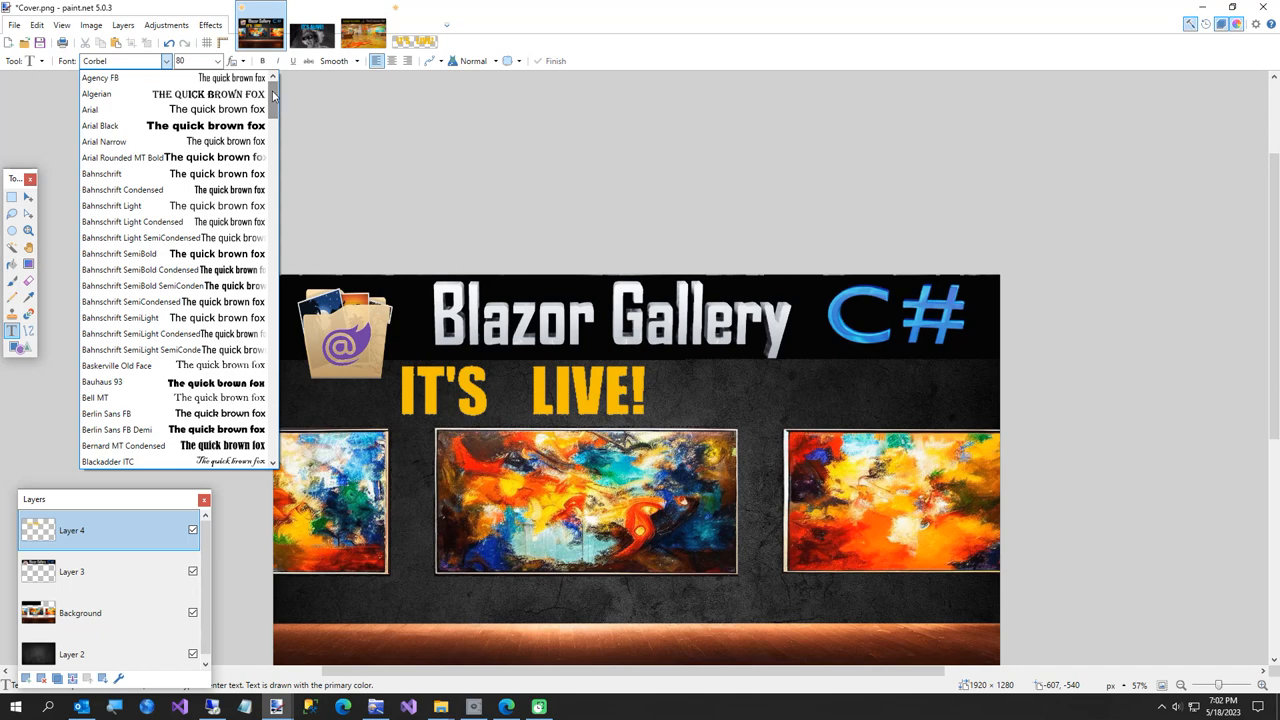
pyautogui.click(100, 78)
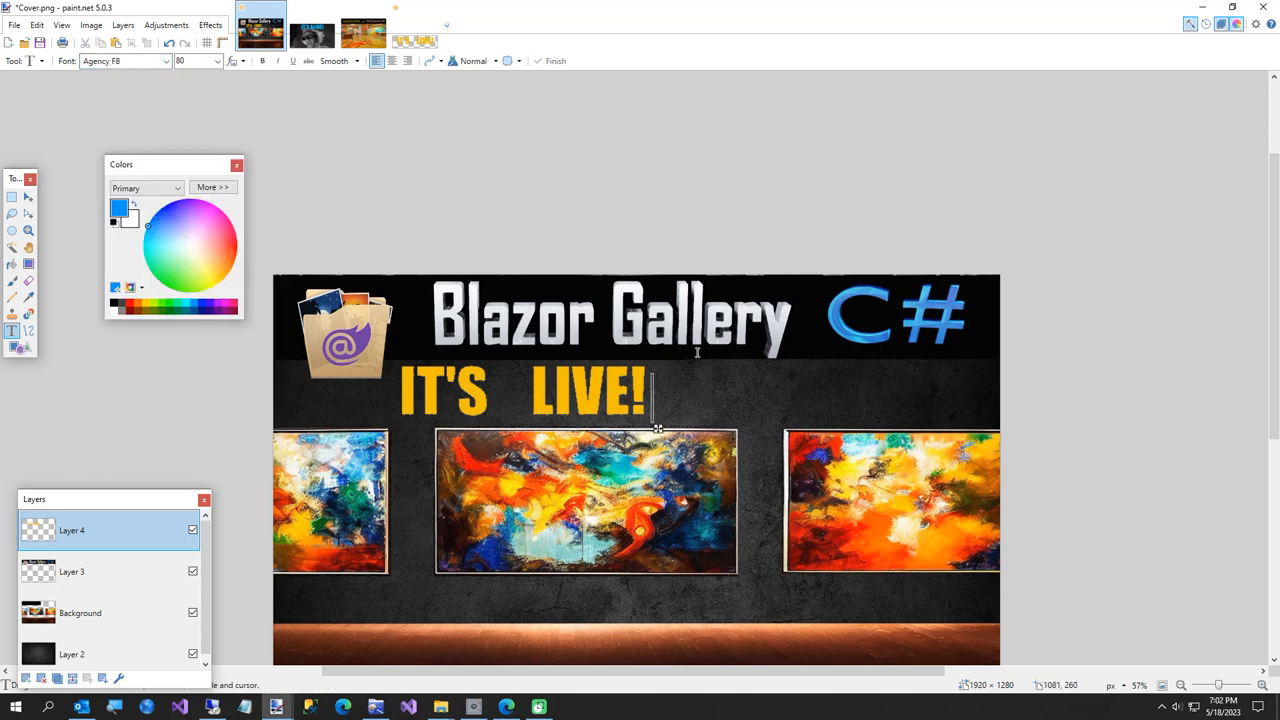
pyautogui.write('https')
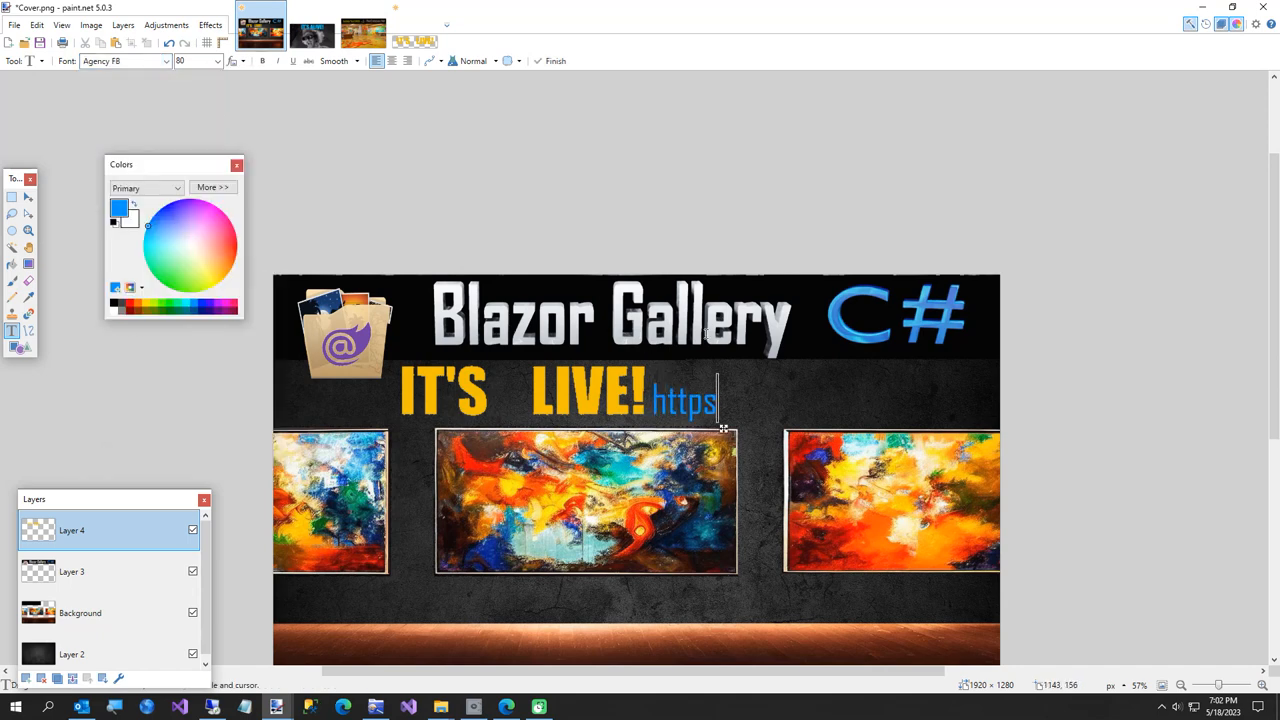
pyautogui.write('://blazor')
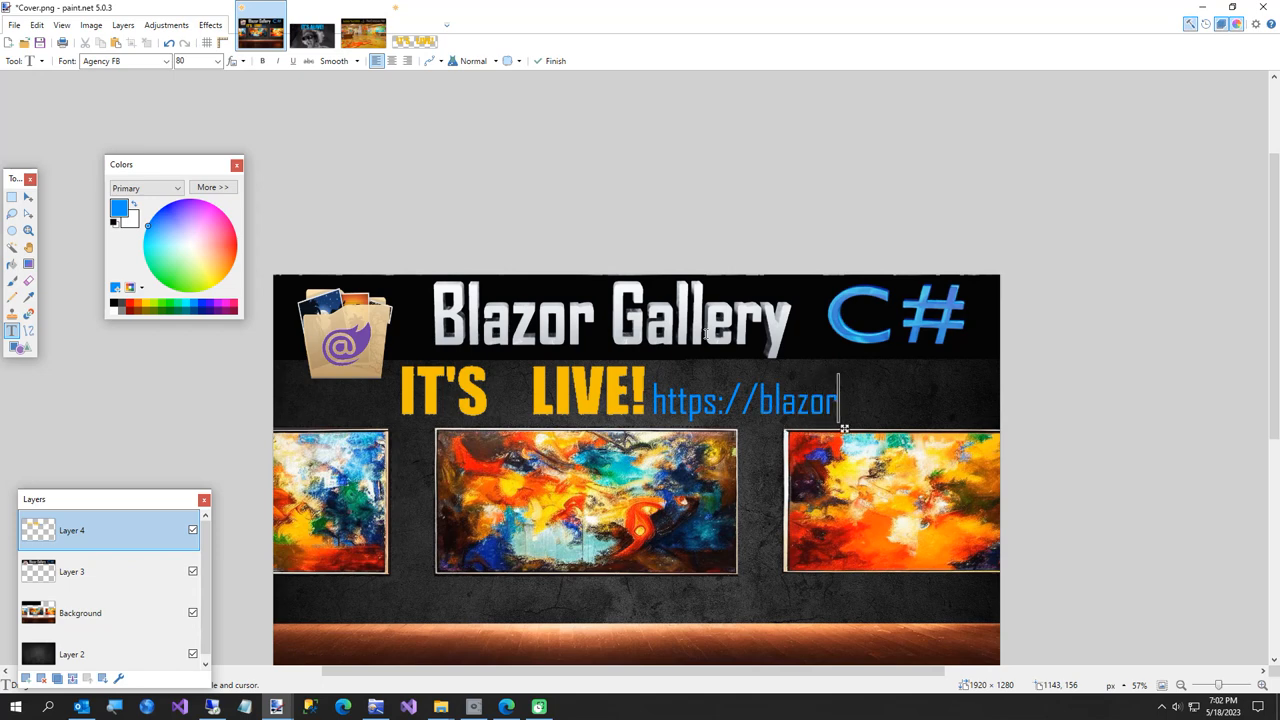
pyautogui.write('gallery.c')
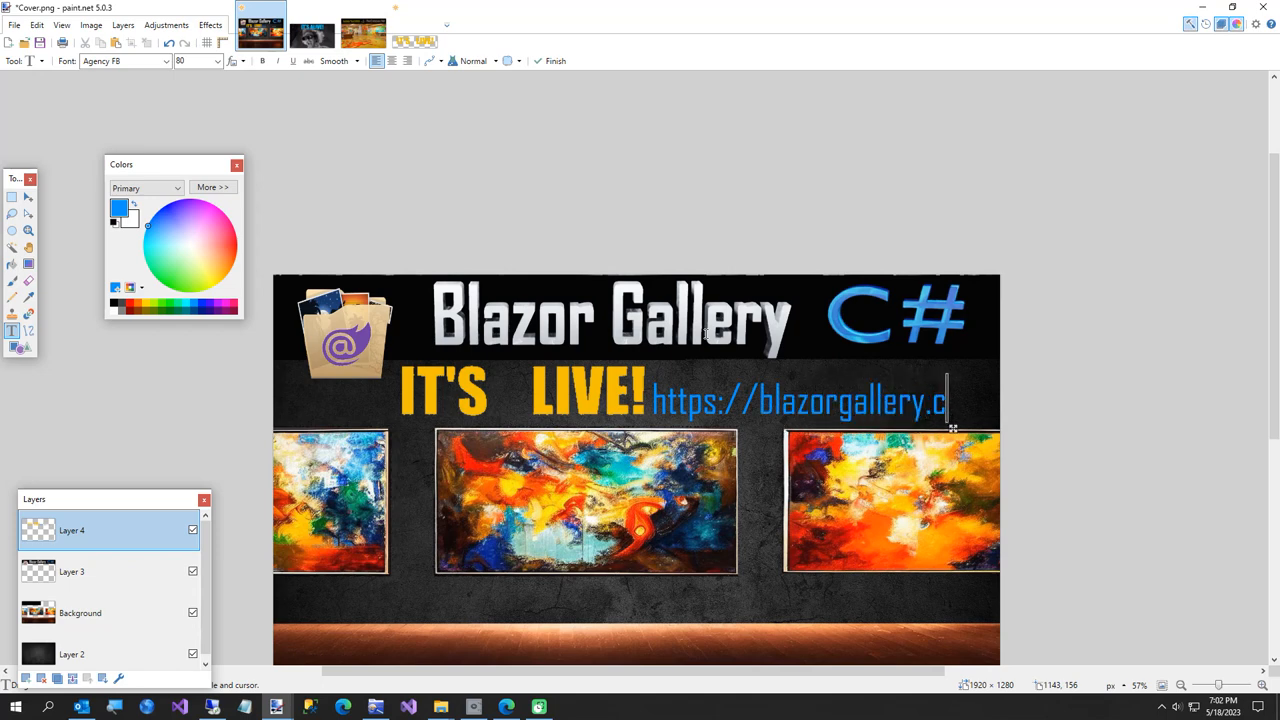
pyautogui.write('om')
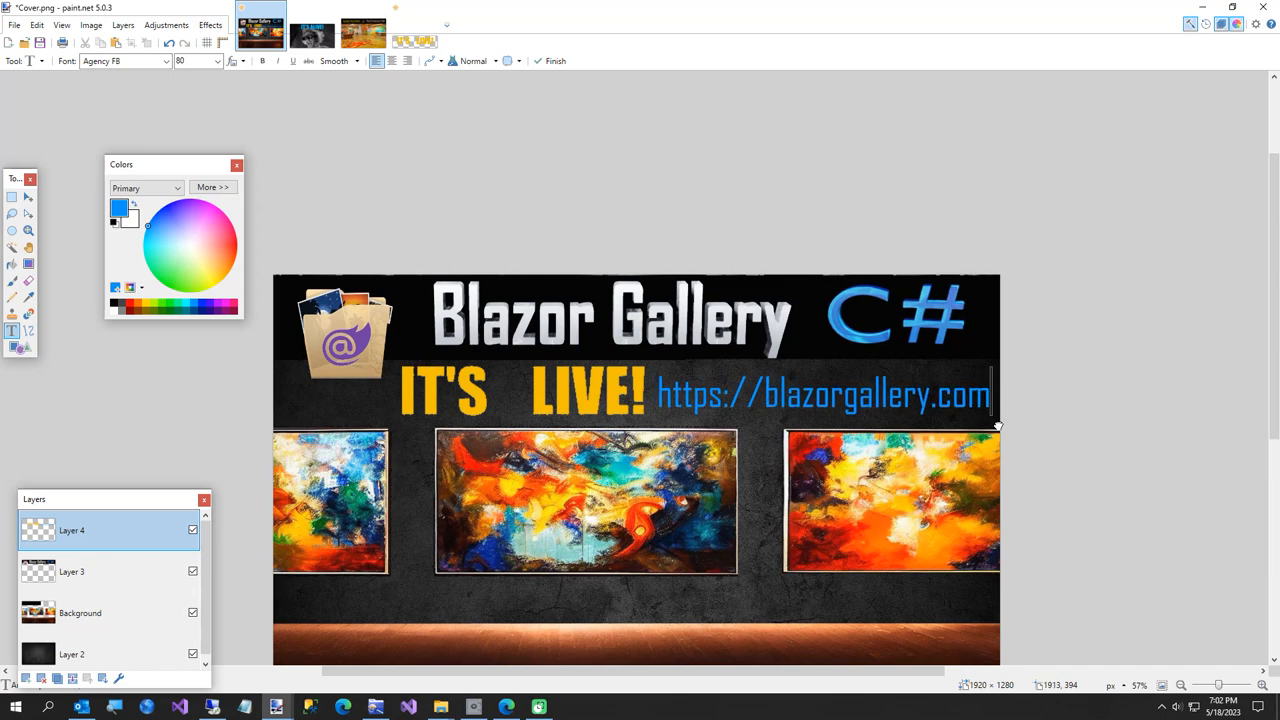
pyautogui.moveTo(12, 281)
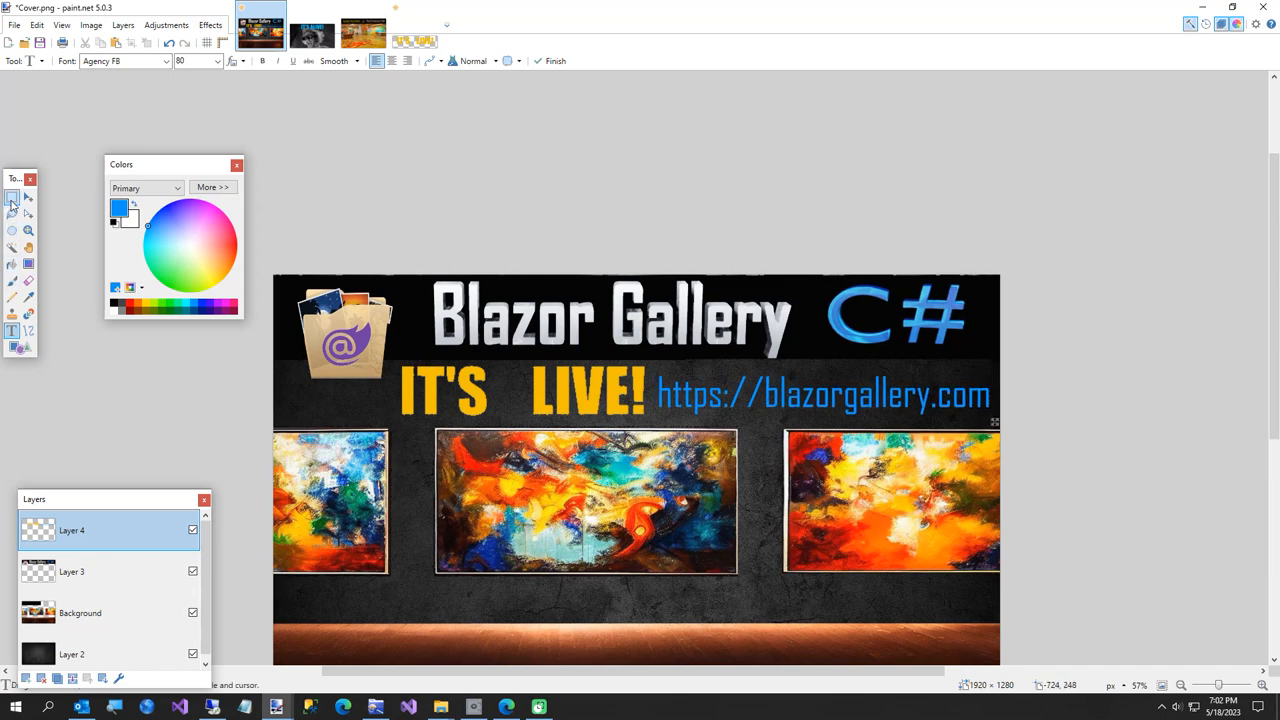
# Select LIVE! with Rectangle Select and move it left against IT'S.
pyautogui.click(13, 197)
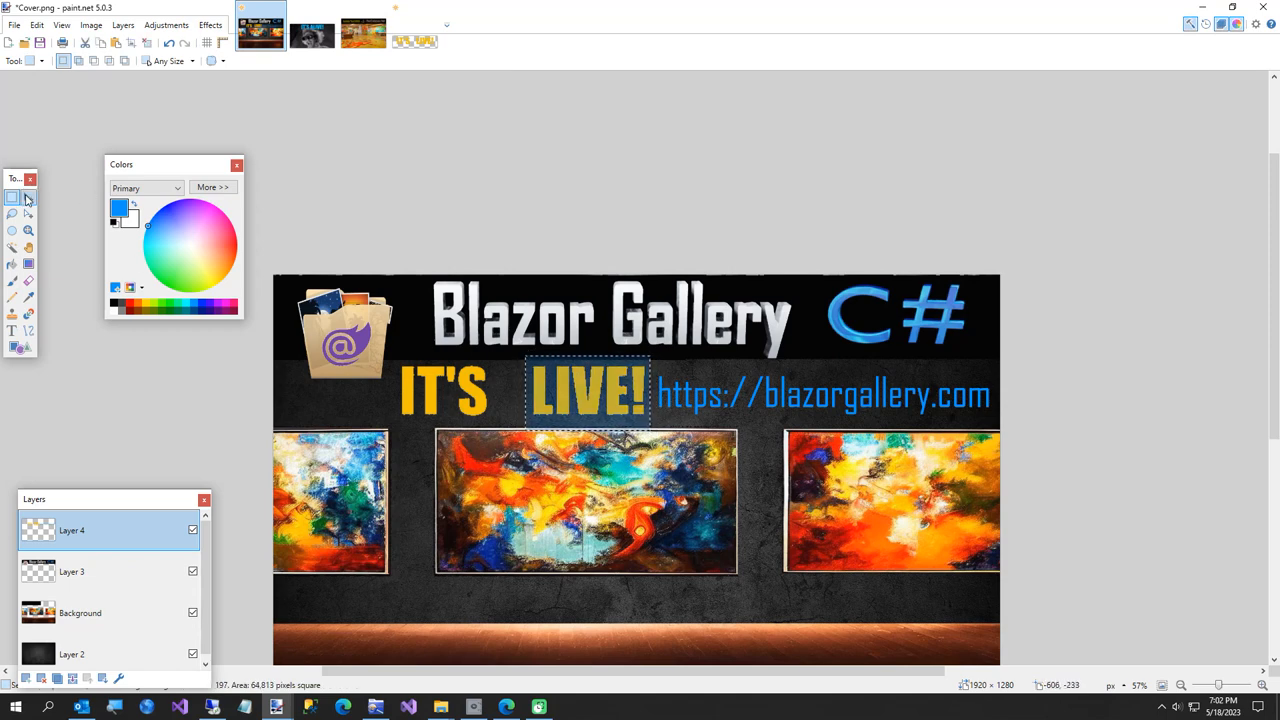
pyautogui.click(28, 197)
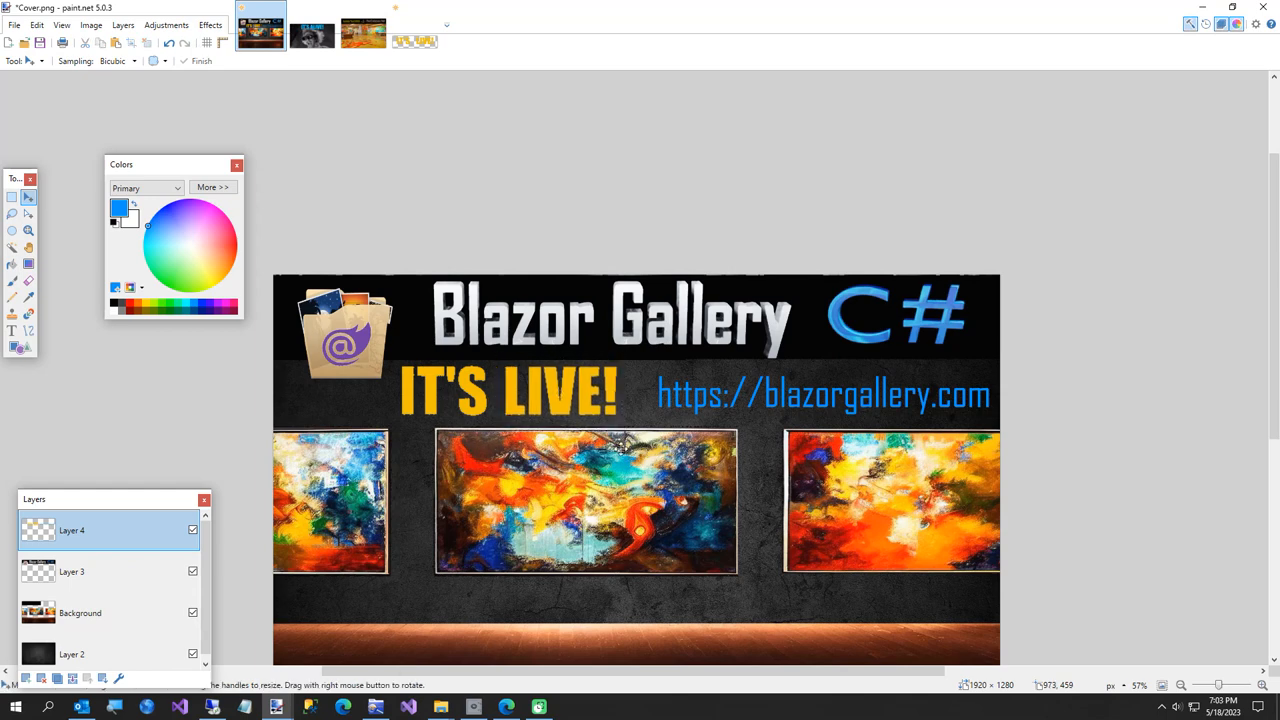
# Slide the blazorgallery.com address left toward IT'S LIVE! and deselect.
pyautogui.click(11, 197)
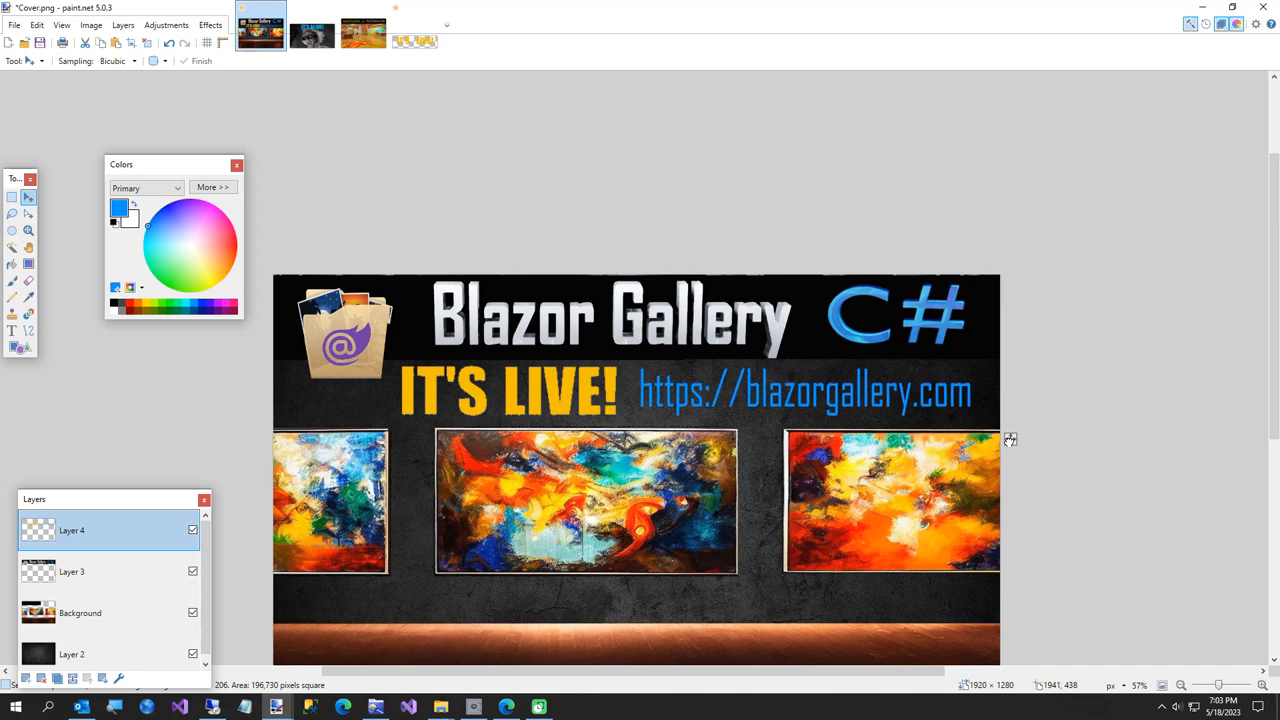
pyautogui.click(800, 392)
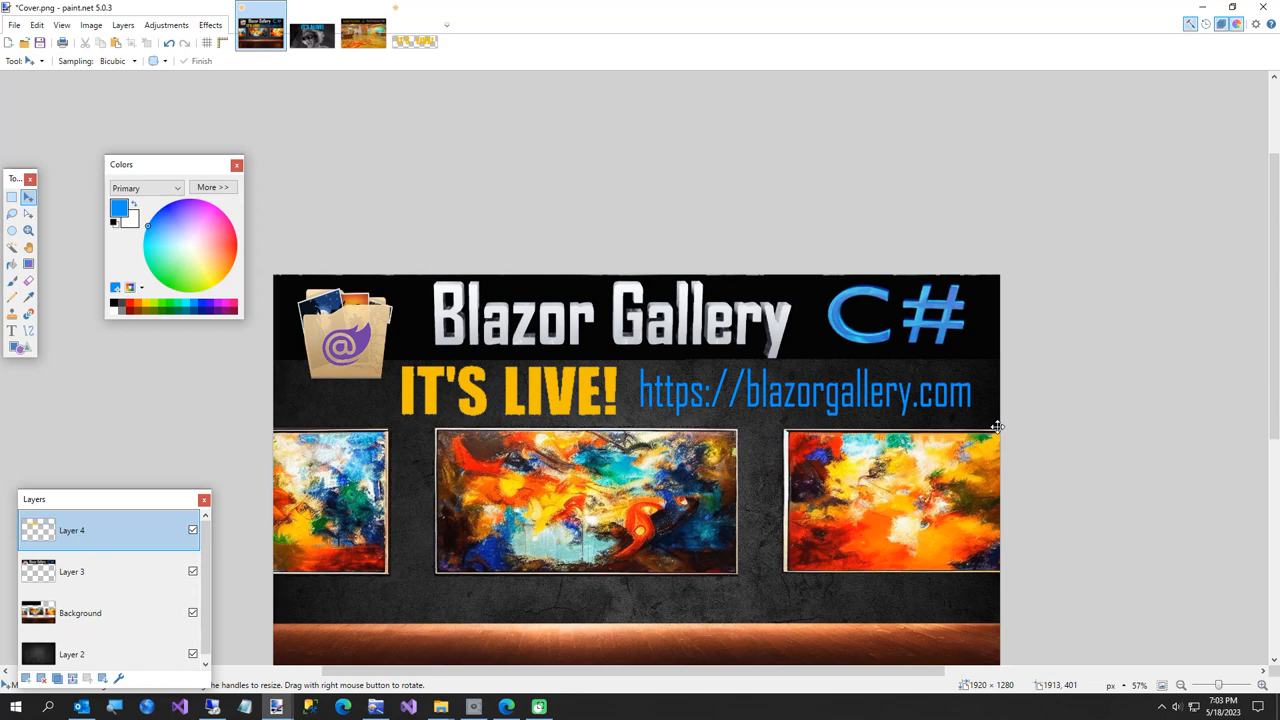
pyautogui.moveTo(994, 429)
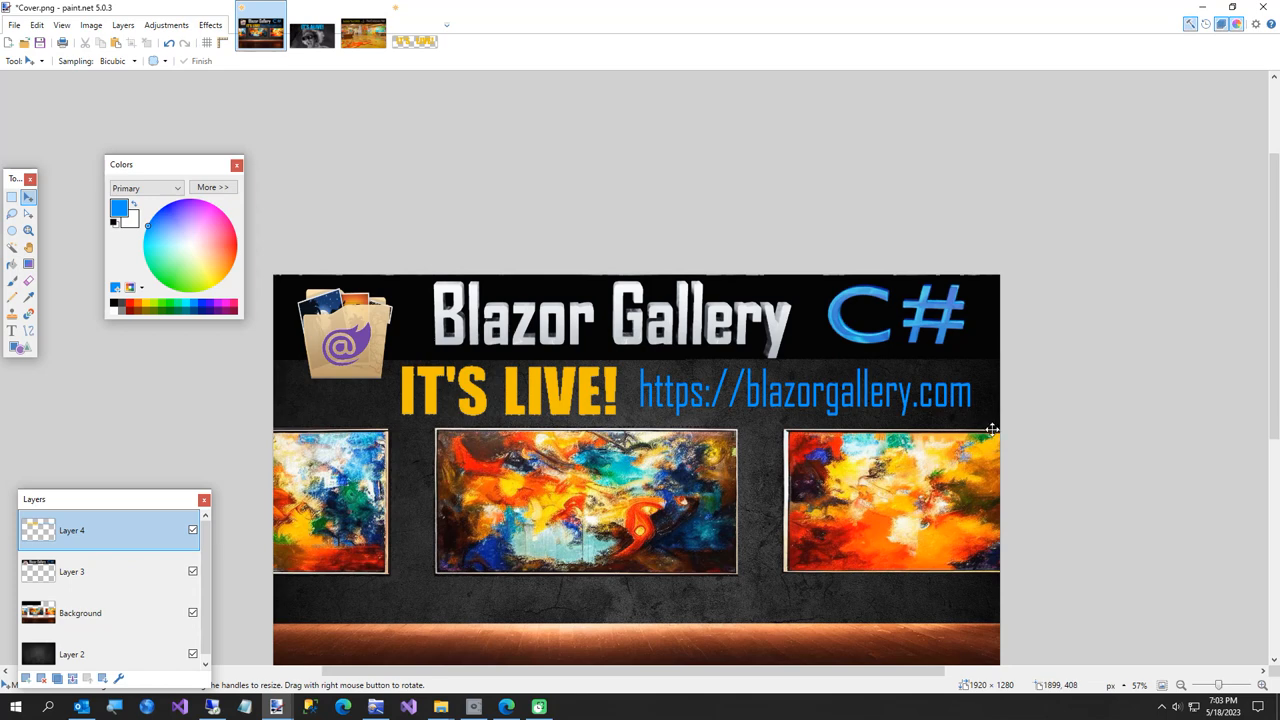